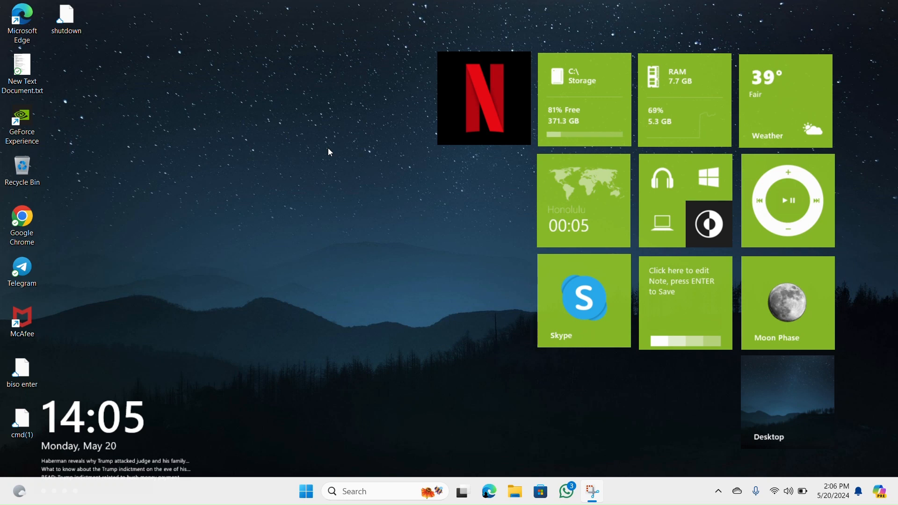
{"action": "mouse_move", "coordinate": [366, 269]}
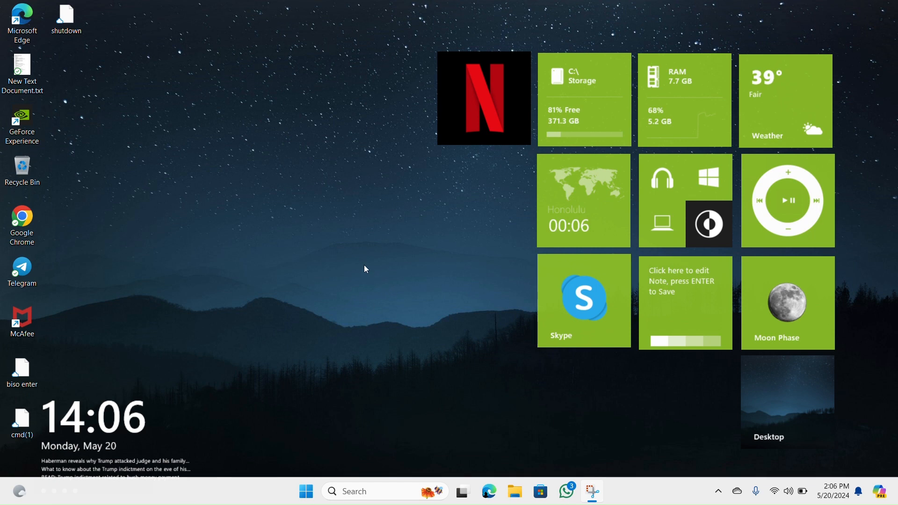
{"action": "mouse_move", "coordinate": [382, 341]}
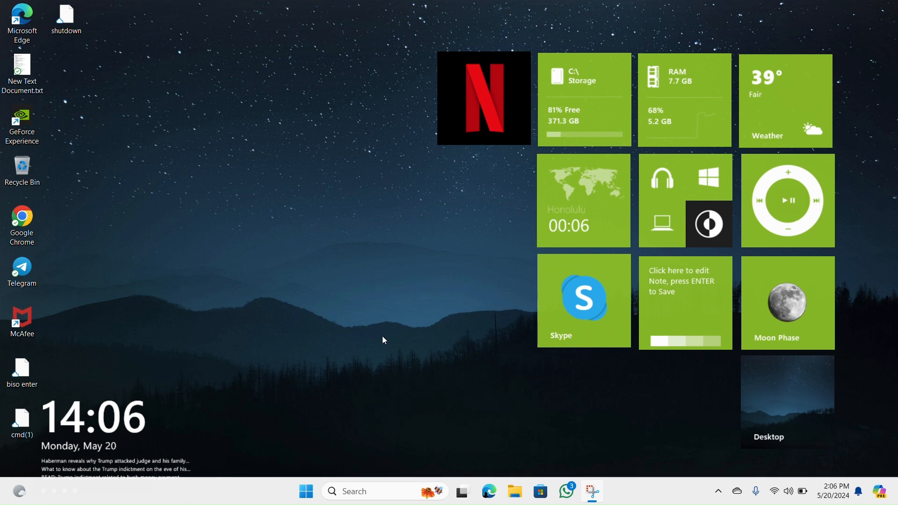
{"action": "mouse_move", "coordinate": [322, 320]}
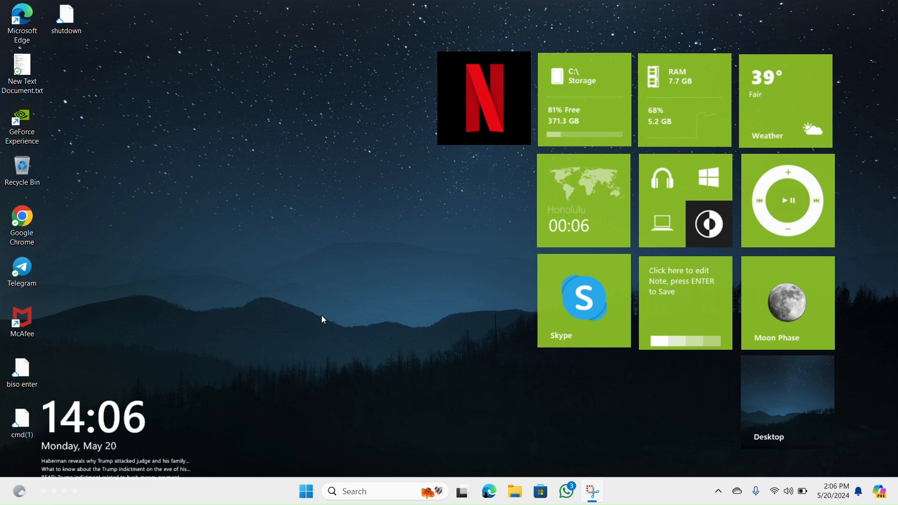
Launch Notepad via the Run prompt and minimise its window to the background.
{"action": "key", "text": "Win+r"}
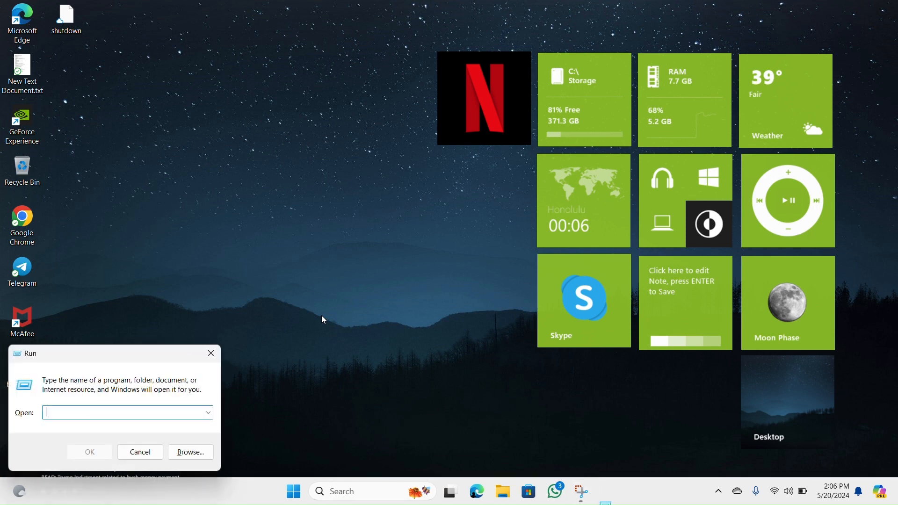
{"action": "type", "text": "note"}
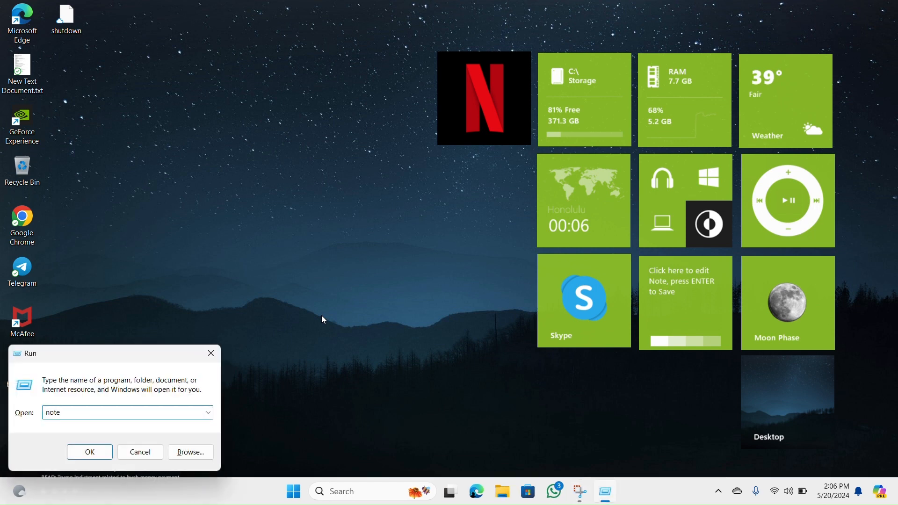
{"action": "left_click", "coordinate": [90, 452]}
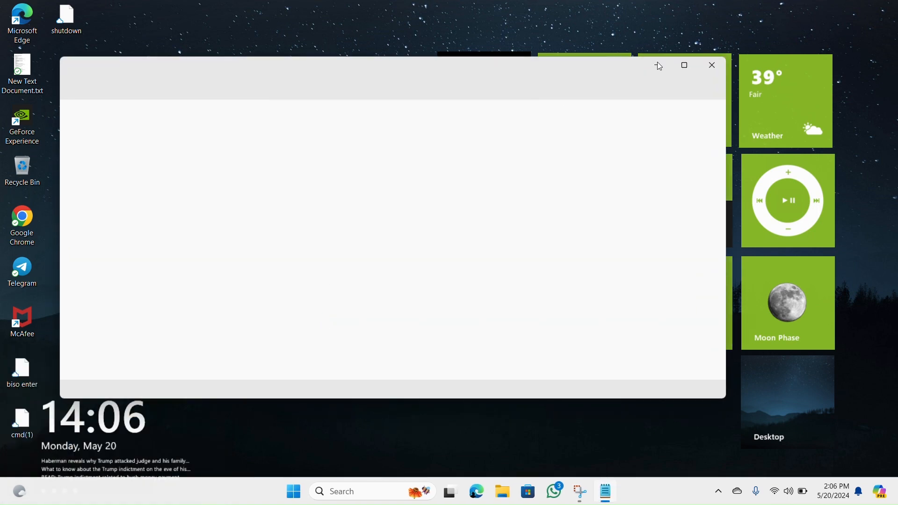
{"action": "left_click", "coordinate": [711, 65]}
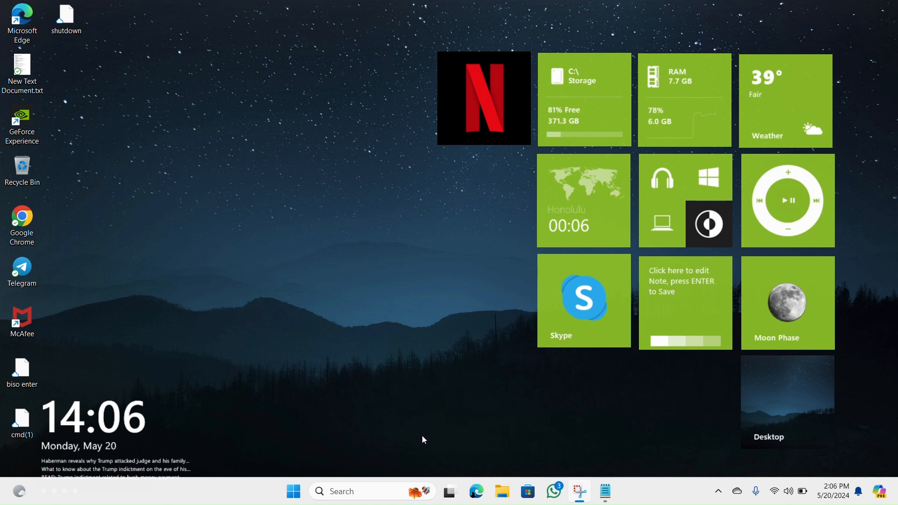
{"action": "mouse_move", "coordinate": [348, 328]}
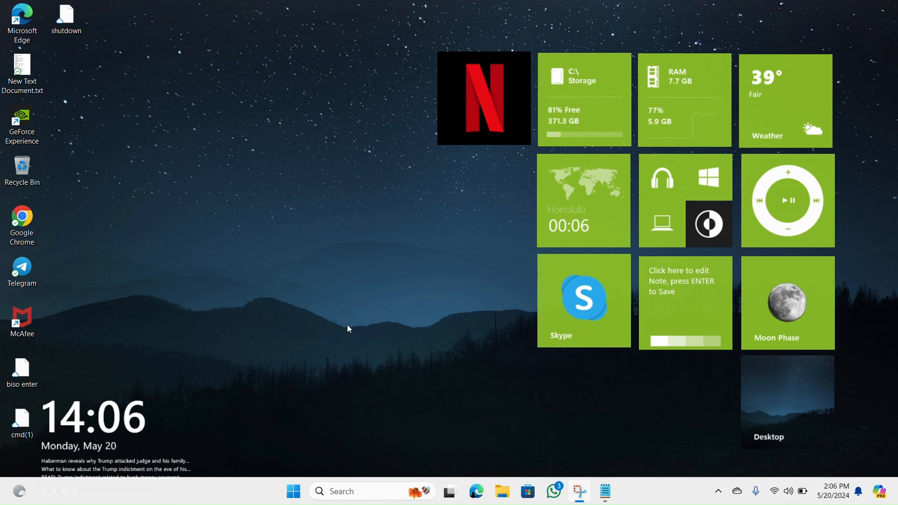
Launch the Services console from the Run prompt to list the local services.
{"action": "key", "text": "Win+r"}
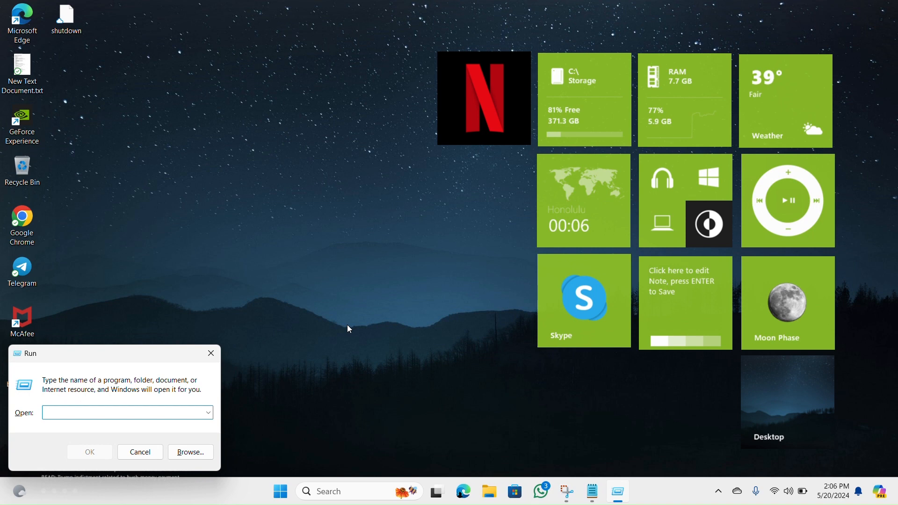
{"action": "type", "text": "services"}
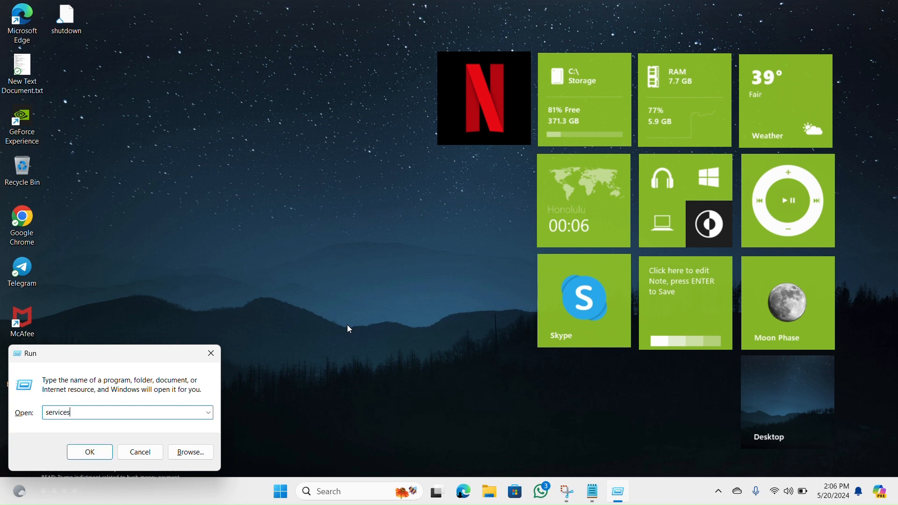
{"action": "left_click", "coordinate": [89, 452]}
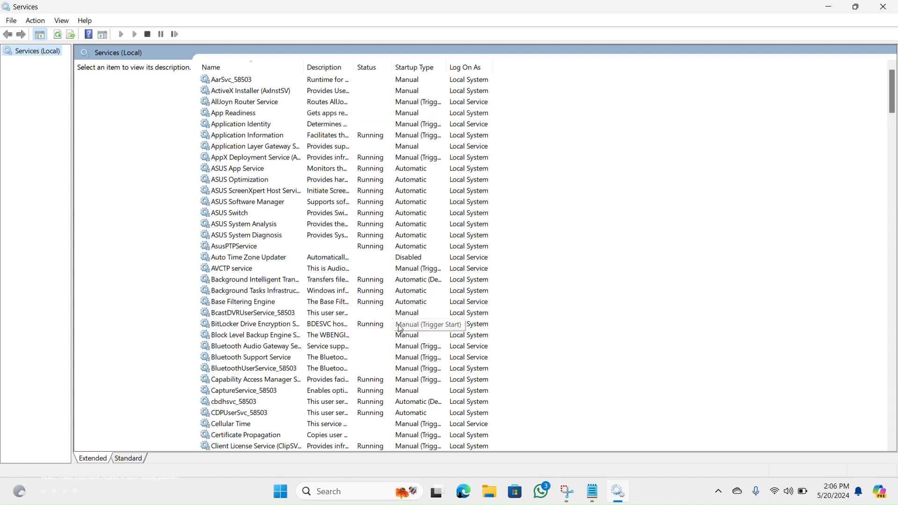
Locate Print Spooler in the Services list, shown Running with Automatic startup.
{"action": "scroll", "scroll_direction": "down", "scroll_amount": 3}
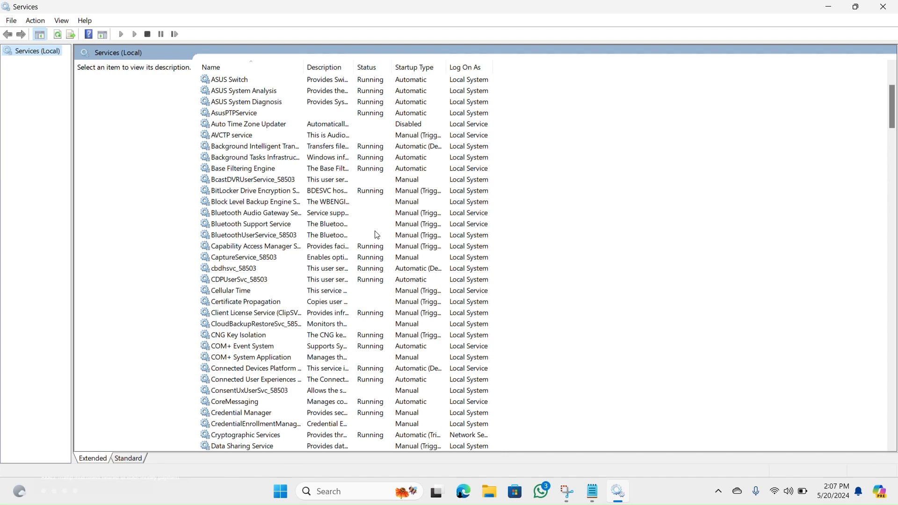
{"action": "scroll", "scroll_direction": "down", "scroll_amount": 3}
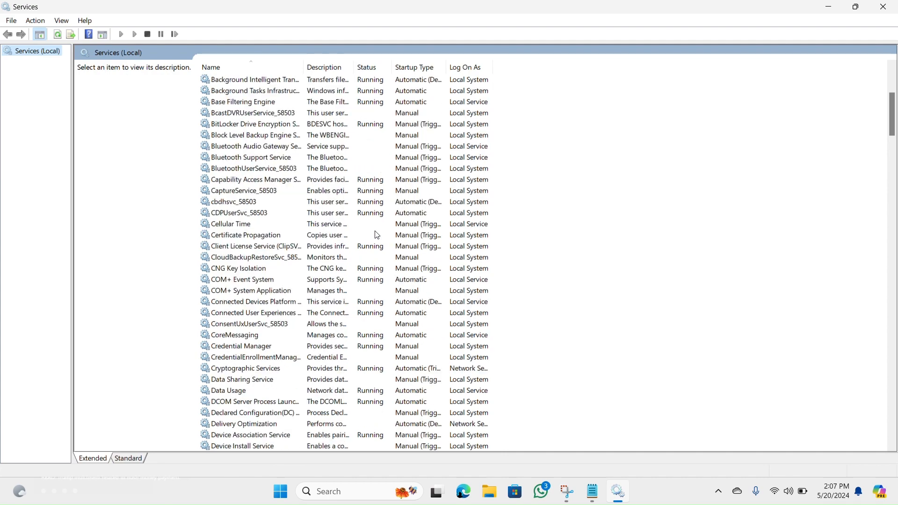
{"action": "scroll", "scroll_direction": "down", "scroll_amount": 3}
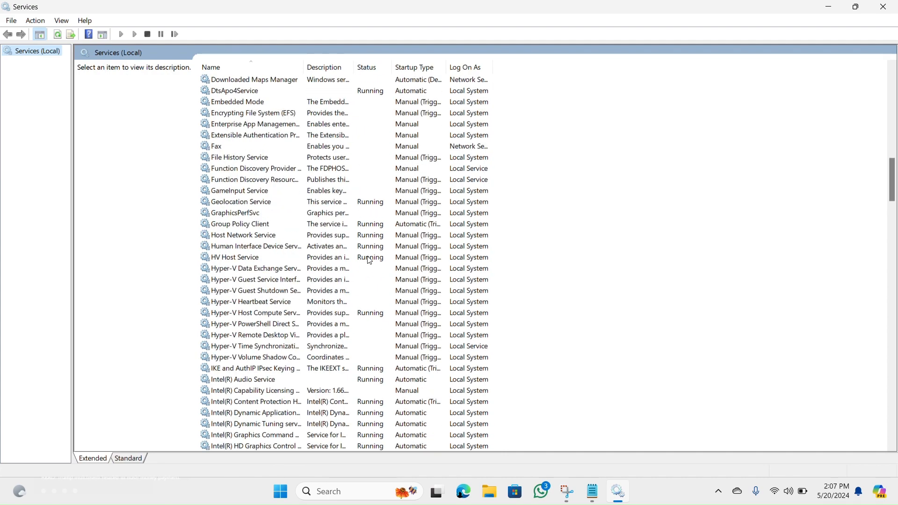
{"action": "scroll", "scroll_direction": "down", "scroll_amount": 3}
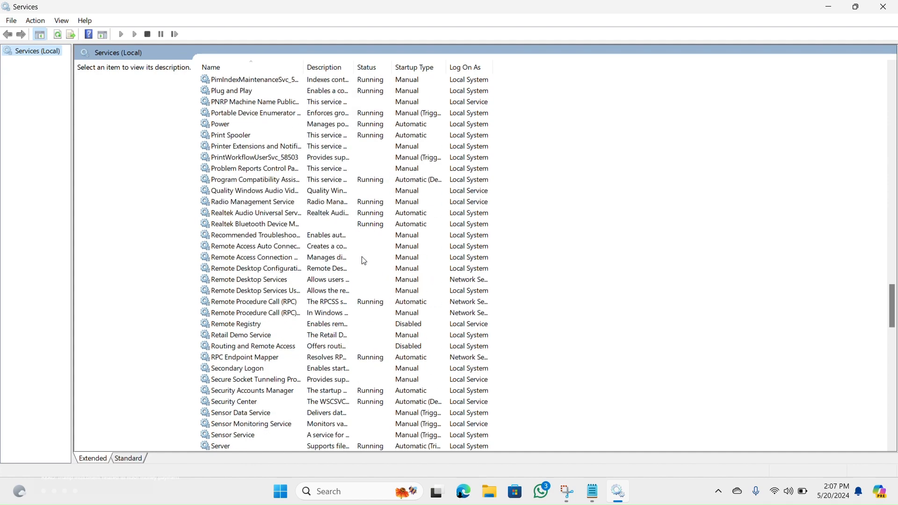
{"action": "scroll", "scroll_direction": "up", "scroll_amount": 3}
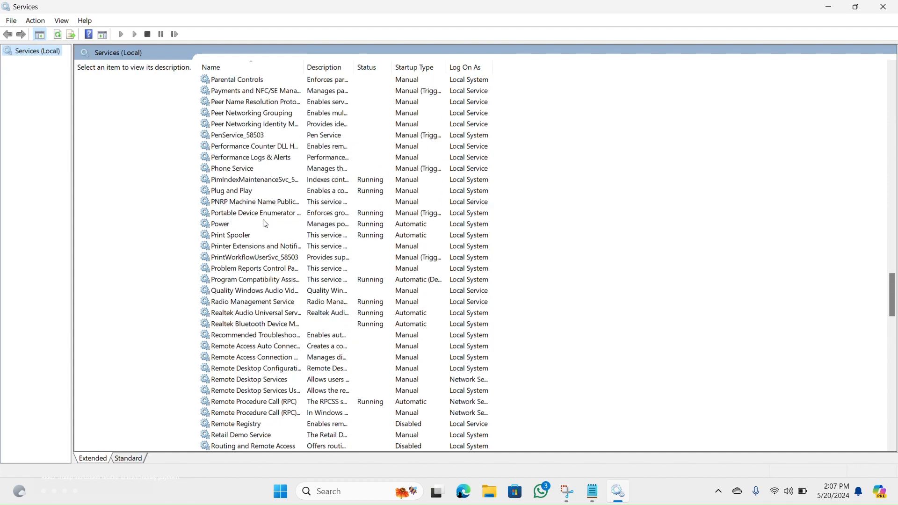
{"action": "left_click", "coordinate": [231, 235]}
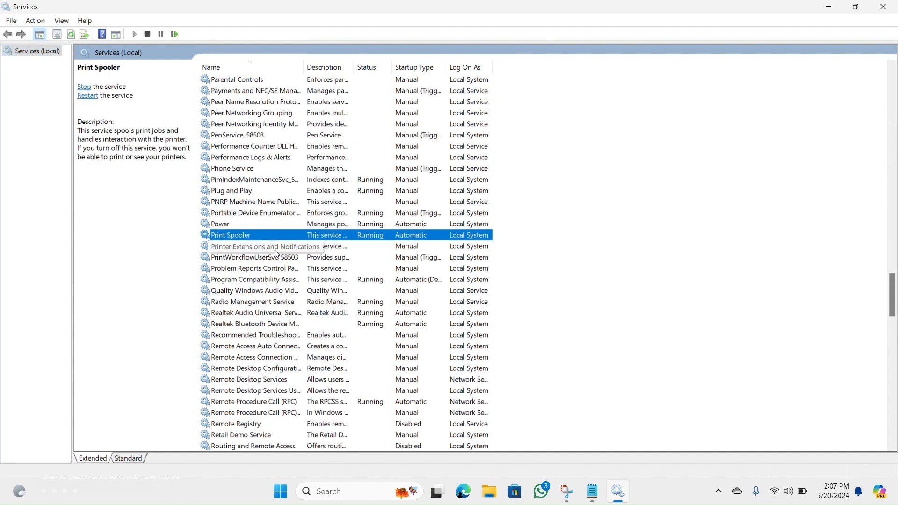
{"action": "mouse_move", "coordinate": [378, 247]}
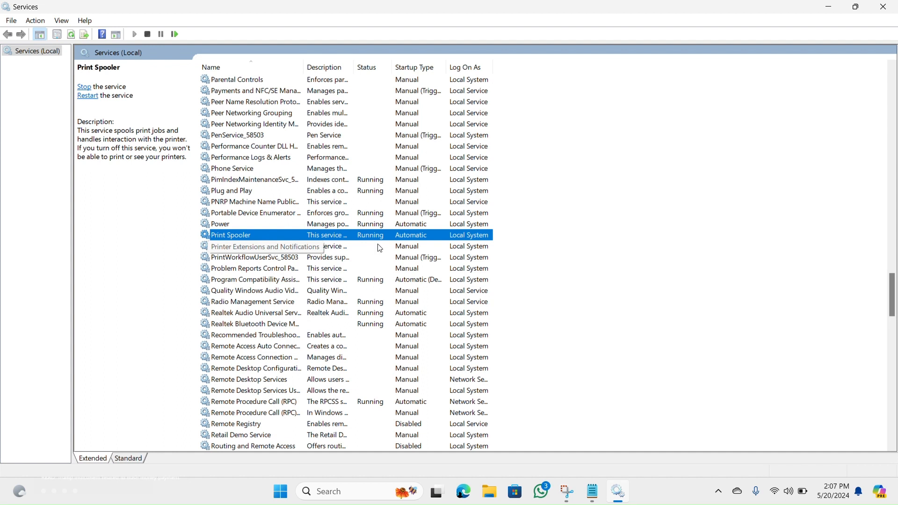
{"action": "mouse_move", "coordinate": [369, 241]}
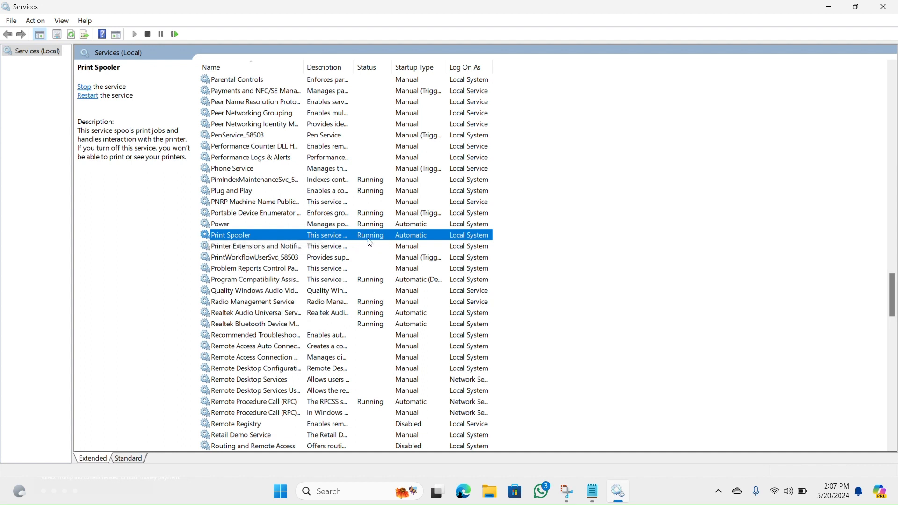
{"action": "mouse_move", "coordinate": [375, 236]}
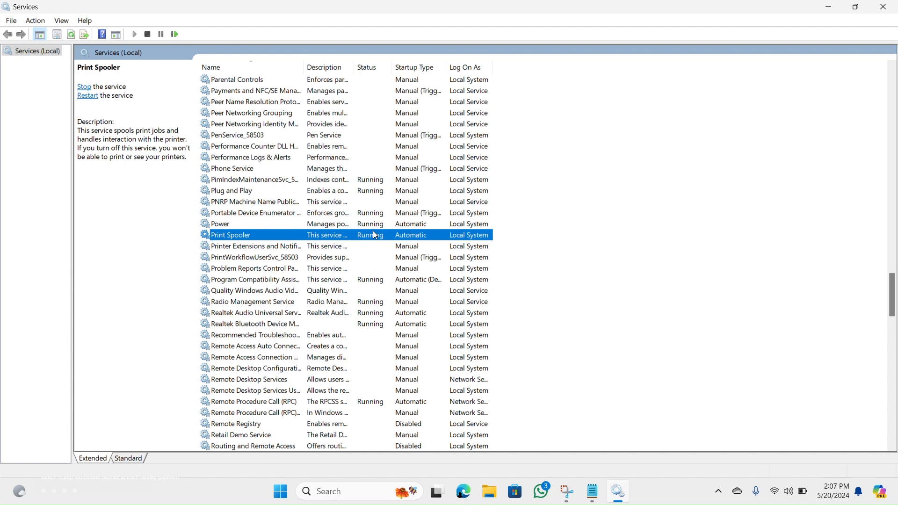
{"action": "double_click", "coordinate": [219, 224]}
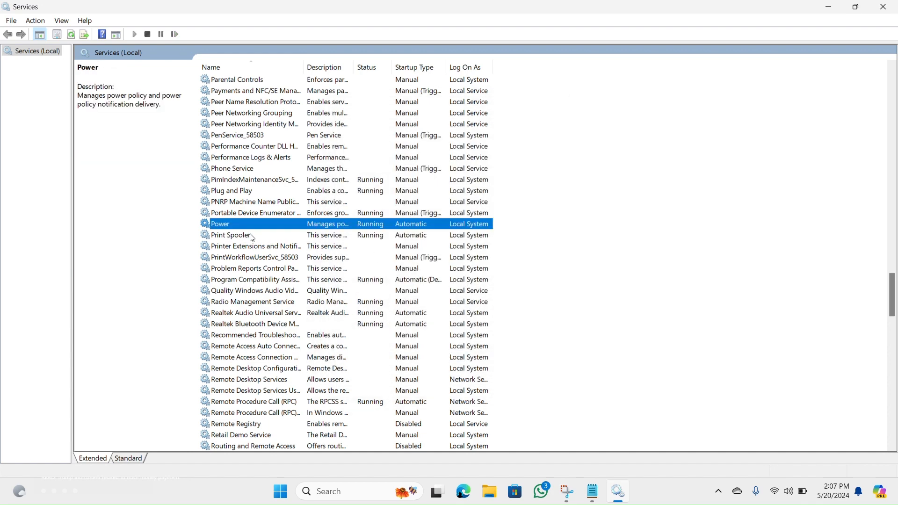
View the Print Spooler properties, noting the service name Spooler and Running status.
{"action": "double_click", "coordinate": [230, 235]}
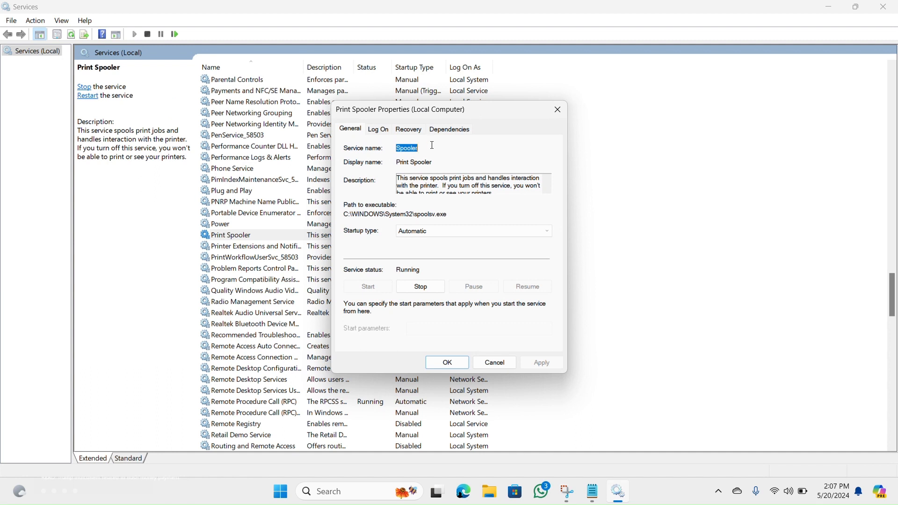
{"action": "mouse_move", "coordinate": [387, 152]}
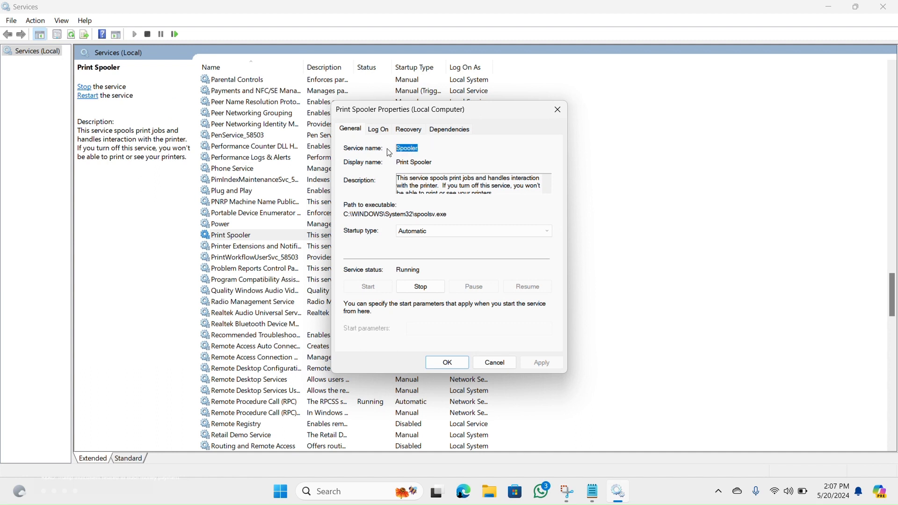
{"action": "mouse_move", "coordinate": [538, 394]}
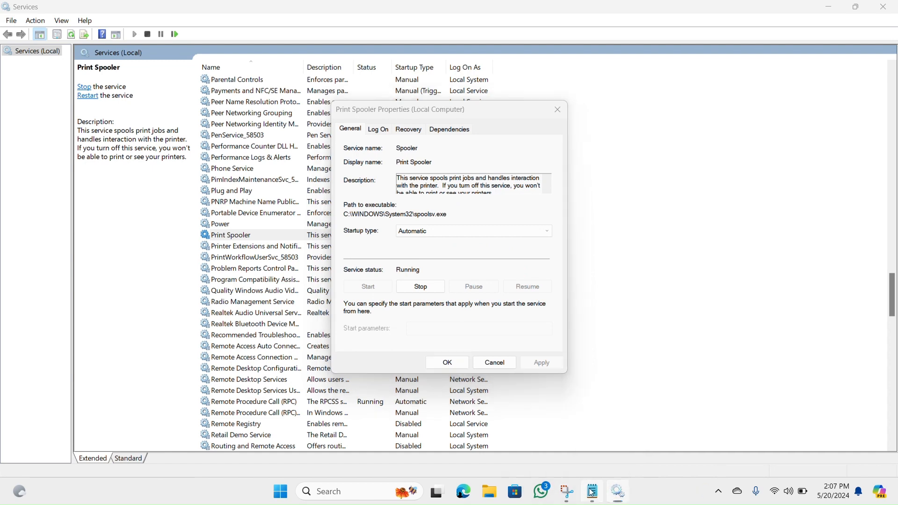
Restore Notepad and write 'net start Spooler' then 'pause' in a new document.
{"action": "left_click", "coordinate": [592, 491]}
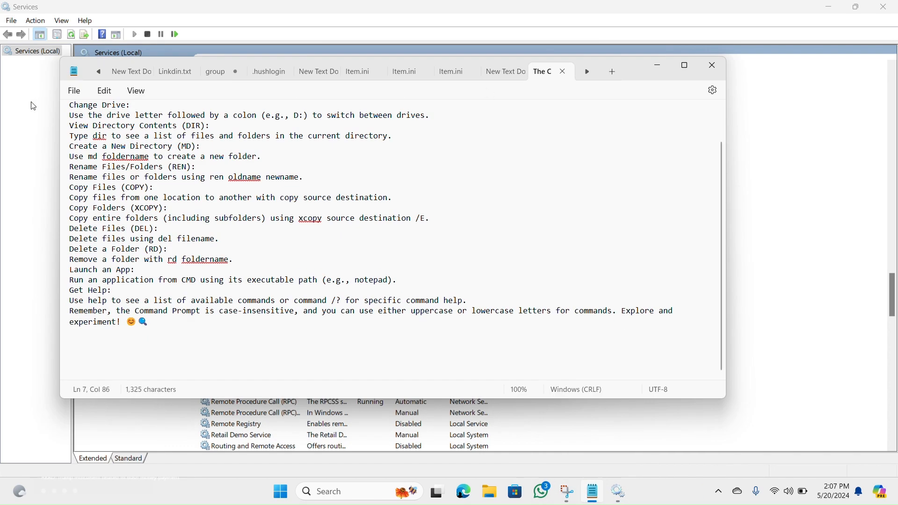
{"action": "left_click", "coordinate": [73, 91]}
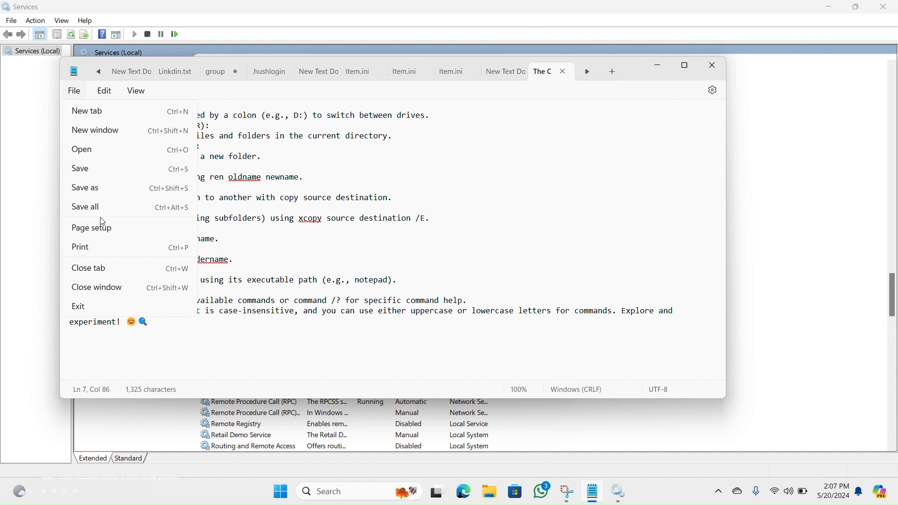
{"action": "left_click", "coordinate": [86, 112]}
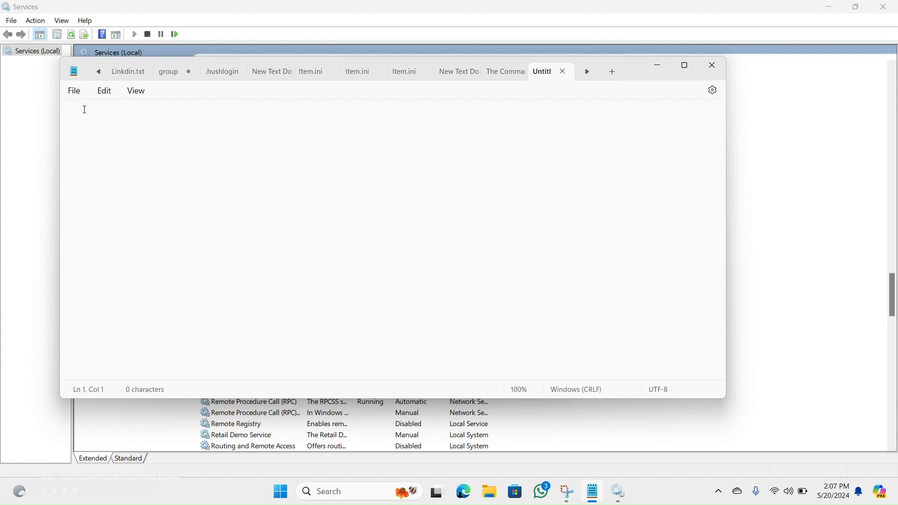
{"action": "type", "text": "ne"}
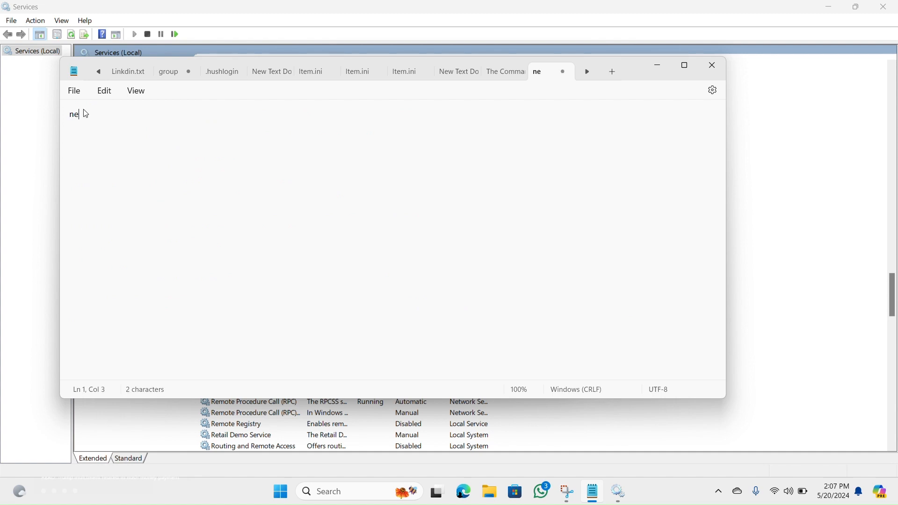
{"action": "type", "text": "t stat"}
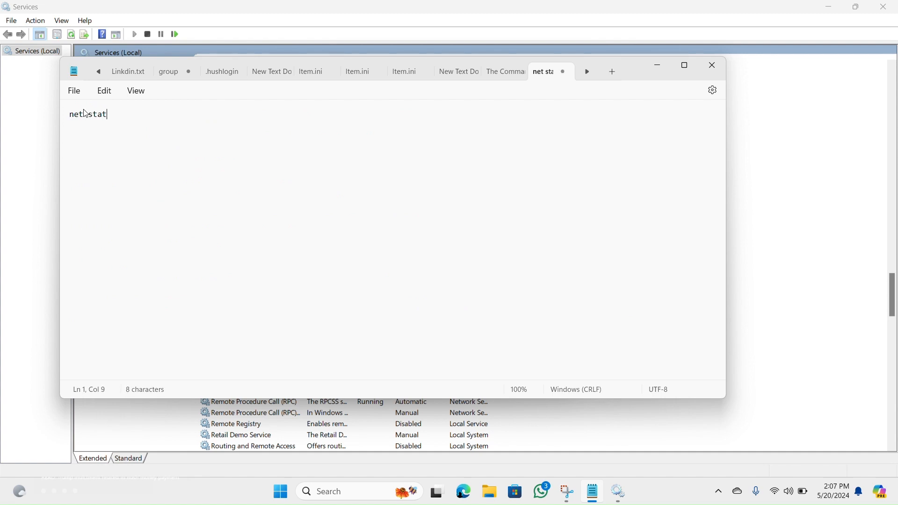
{"action": "type", "text": "r"}
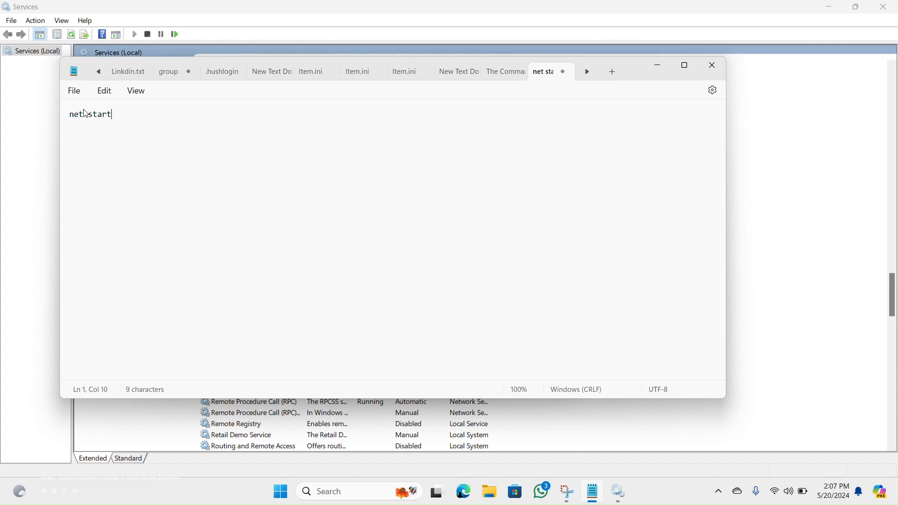
{"action": "type", "text": "Spooler"}
{"action": "type", "text": "pause"}
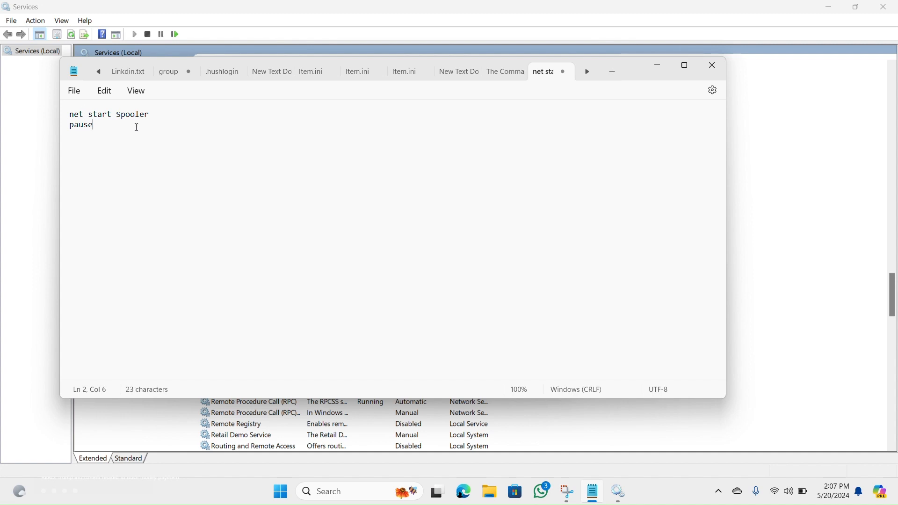
Attempt to save the script as start.bat directly at This PC and dismiss the refusal.
{"action": "left_click", "coordinate": [74, 90]}
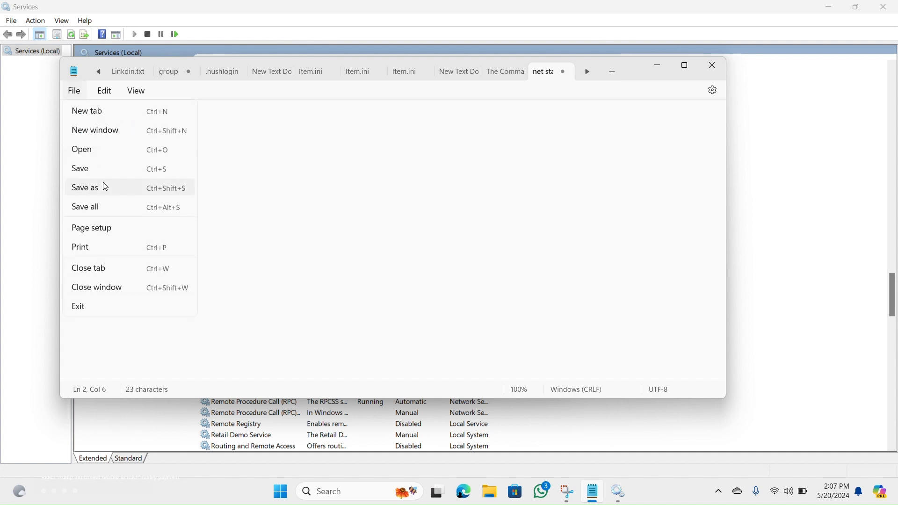
{"action": "left_click", "coordinate": [85, 187]}
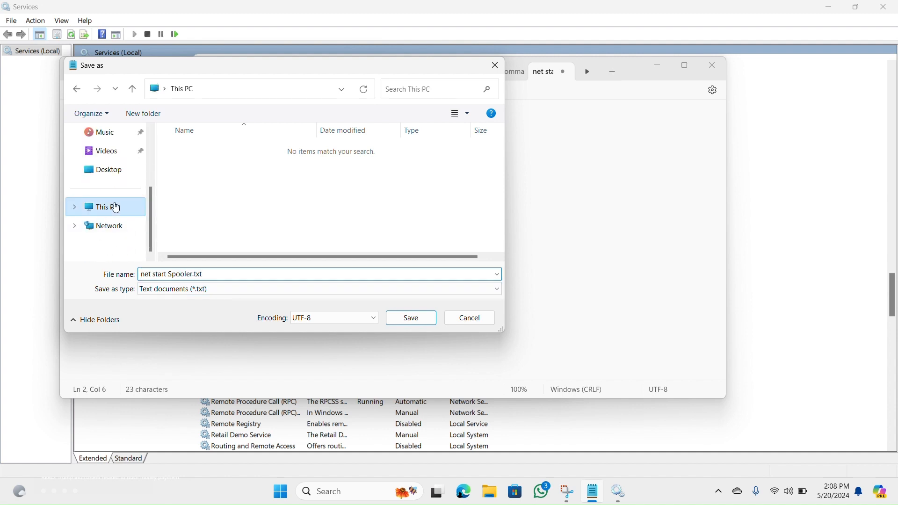
{"action": "left_click", "coordinate": [106, 207]}
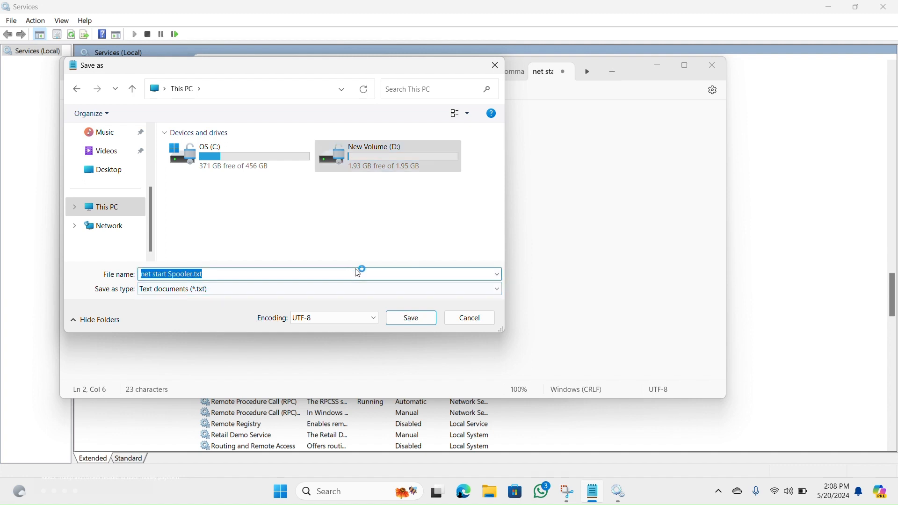
{"action": "key", "text": "Delete"}
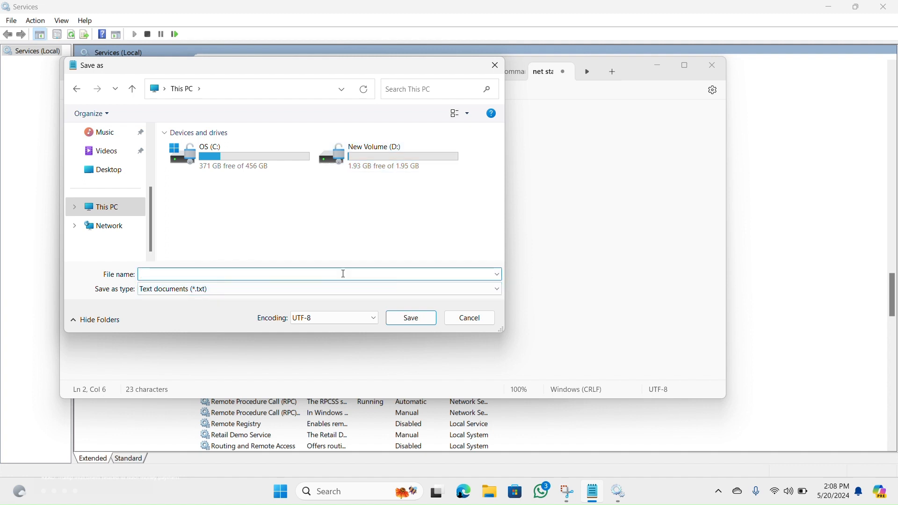
{"action": "type", "text": "sta"}
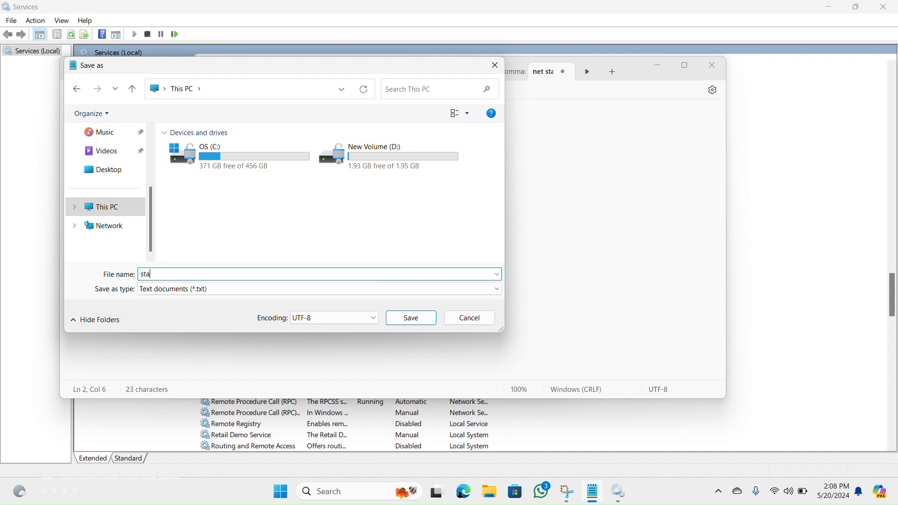
{"action": "type", "text": "rt"}
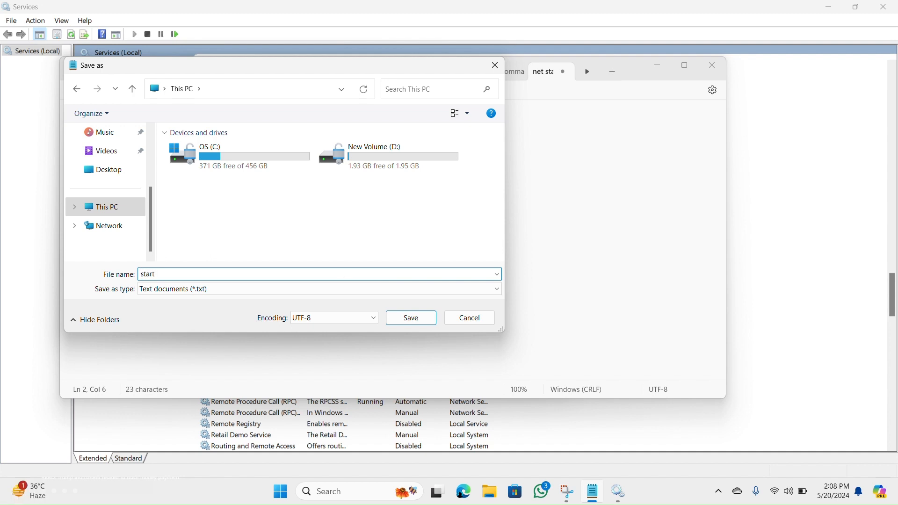
{"action": "type", "text": ".bat"}
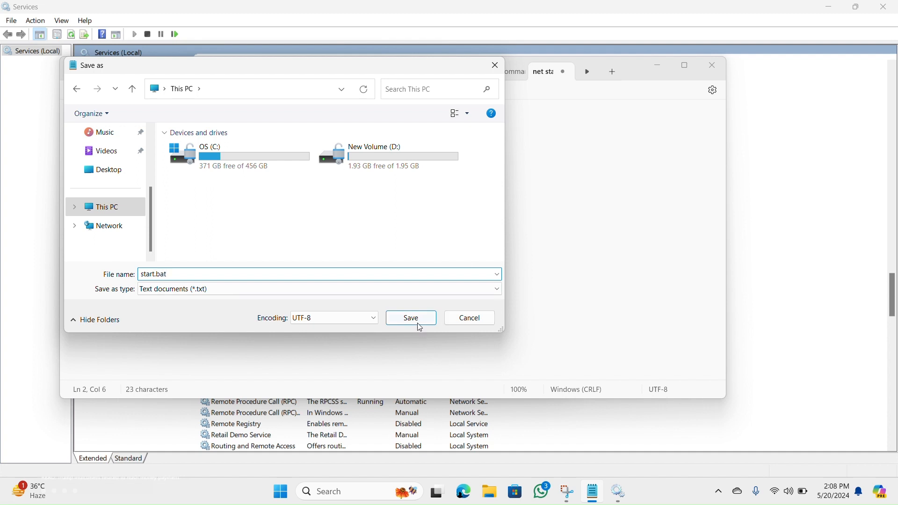
{"action": "left_click", "coordinate": [410, 318]}
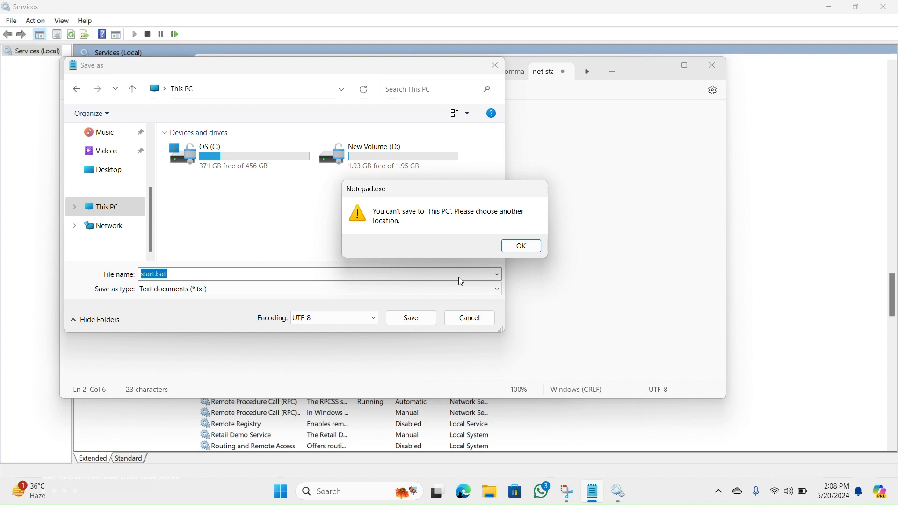
{"action": "mouse_move", "coordinate": [509, 238]}
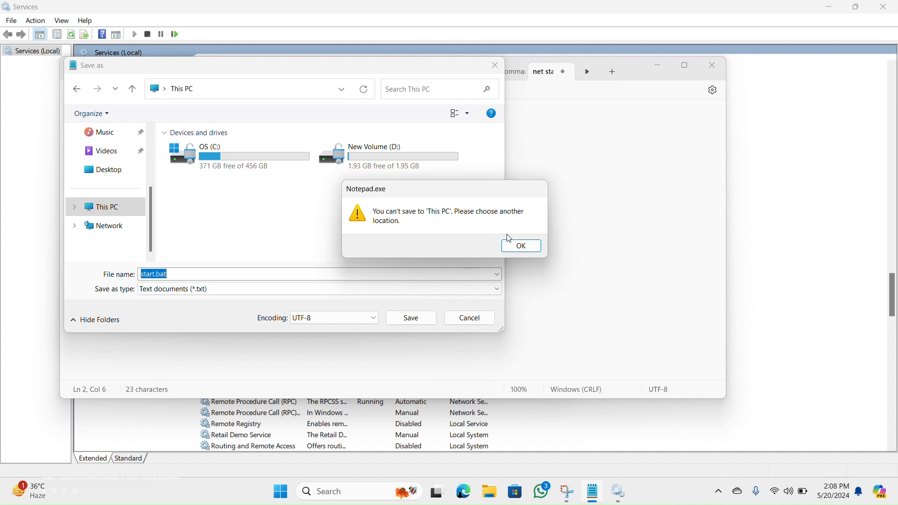
{"action": "left_click", "coordinate": [520, 247]}
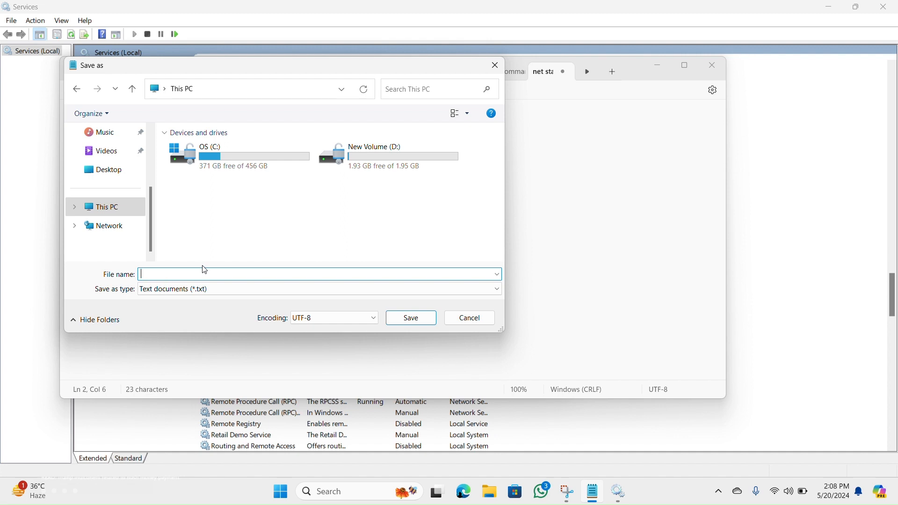
Save the start script as start.bat on New Volume (D:).
{"action": "left_click", "coordinate": [388, 157]}
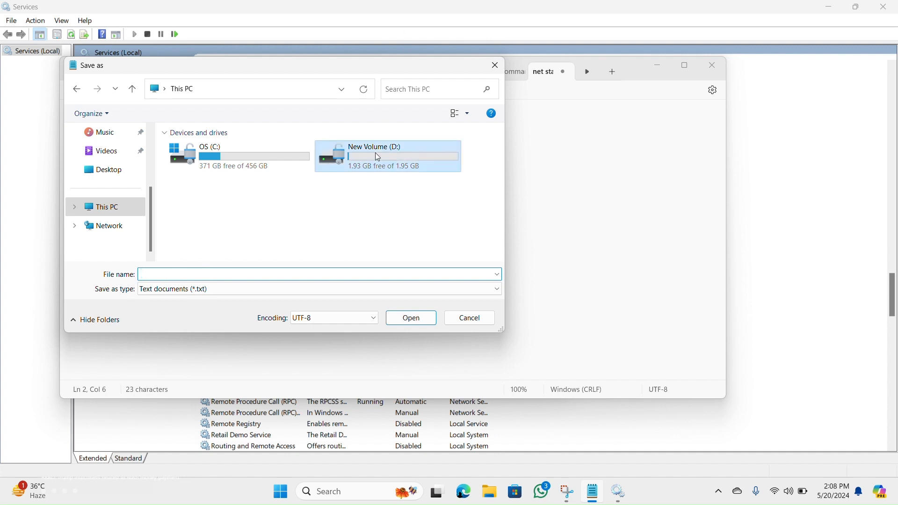
{"action": "double_click", "coordinate": [387, 156]}
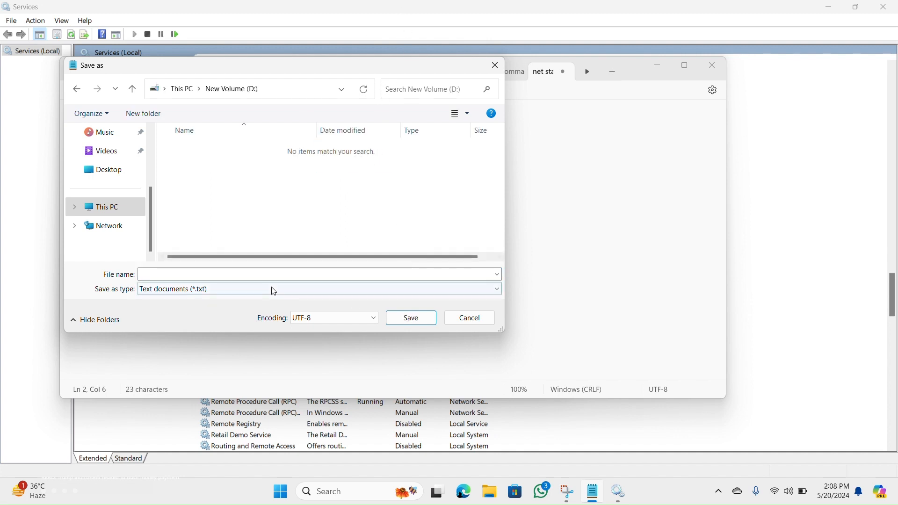
{"action": "type", "text": "sta"}
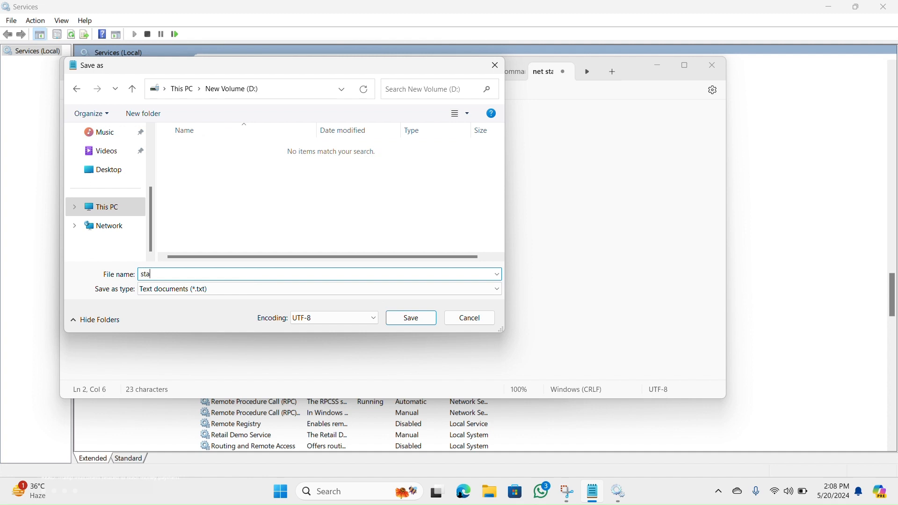
{"action": "type", "text": "rt."}
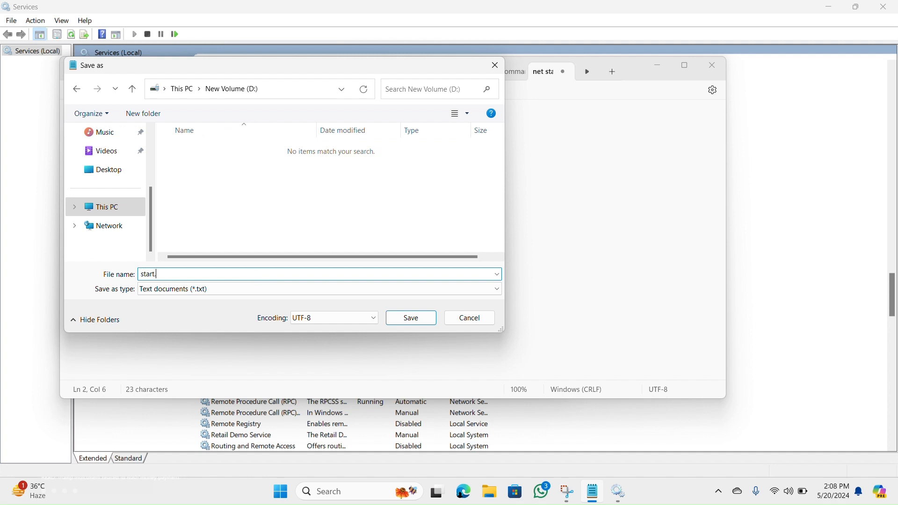
{"action": "type", "text": "bat"}
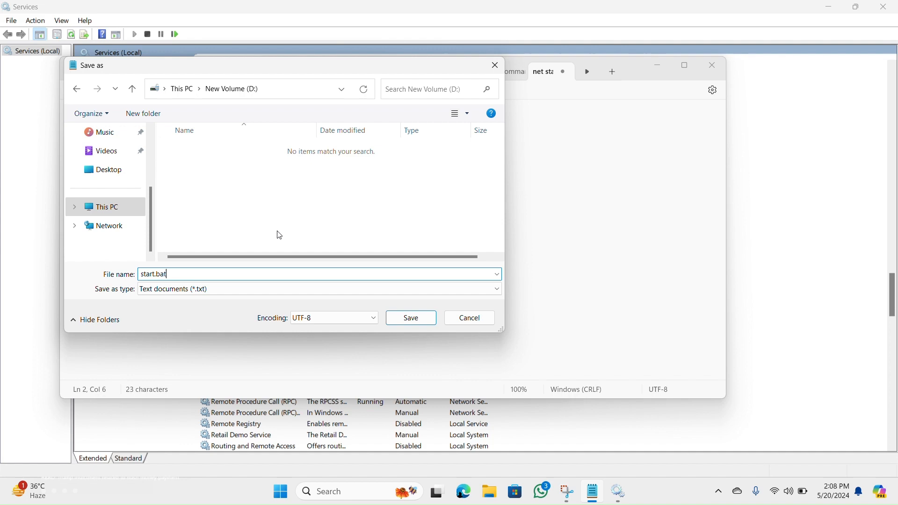
{"action": "left_click", "coordinate": [410, 317]}
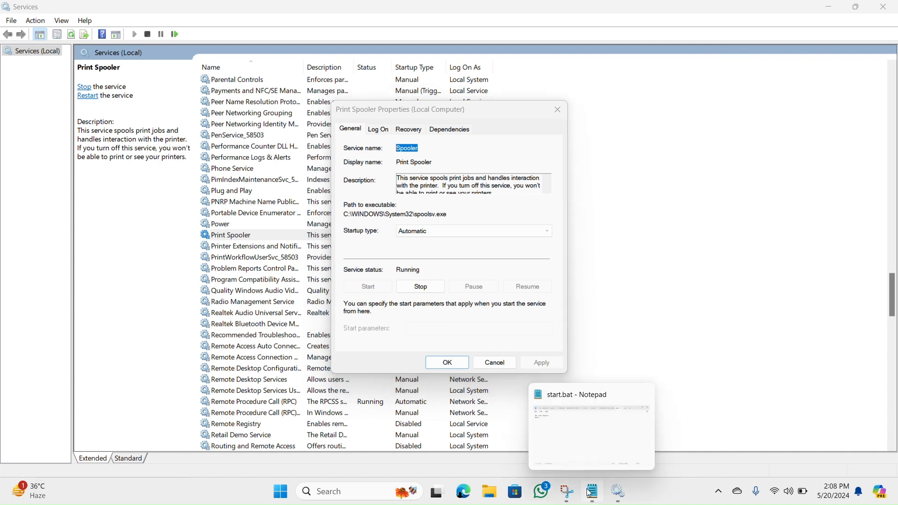
Write 'net stop Spooler' then 'pause' in a second new Notepad document.
{"action": "left_click", "coordinate": [73, 90]}
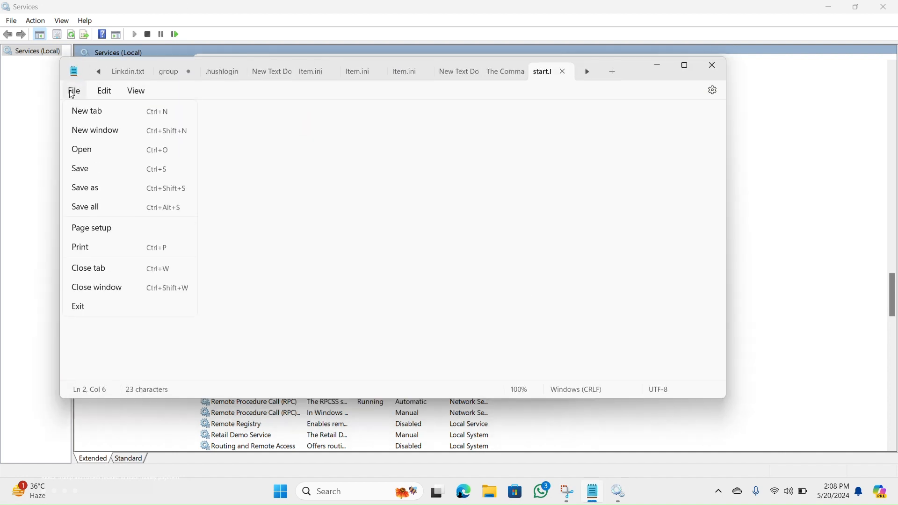
{"action": "left_click", "coordinate": [87, 111]}
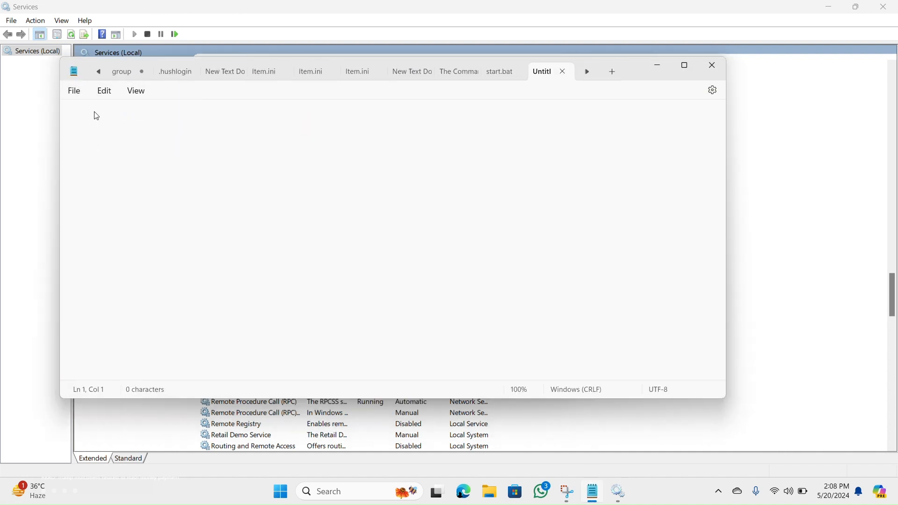
{"action": "type", "text": "net st"}
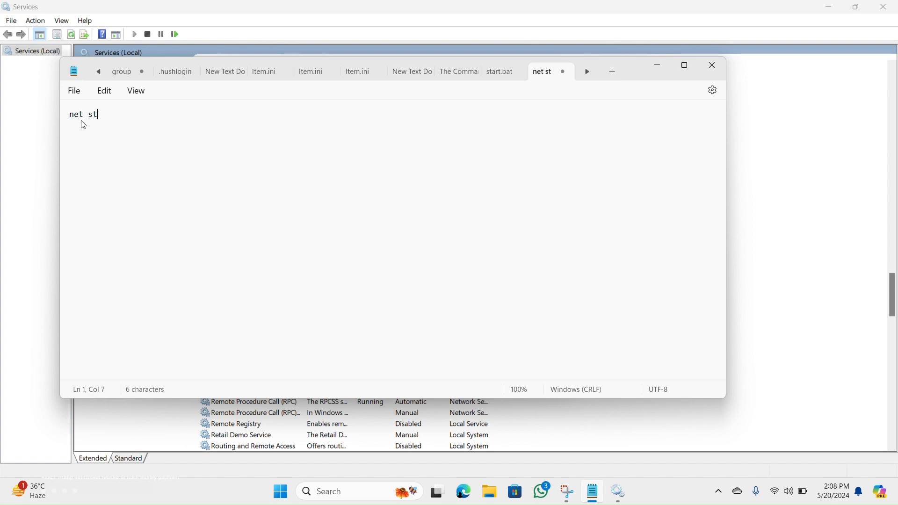
{"action": "type", "text": "op"}
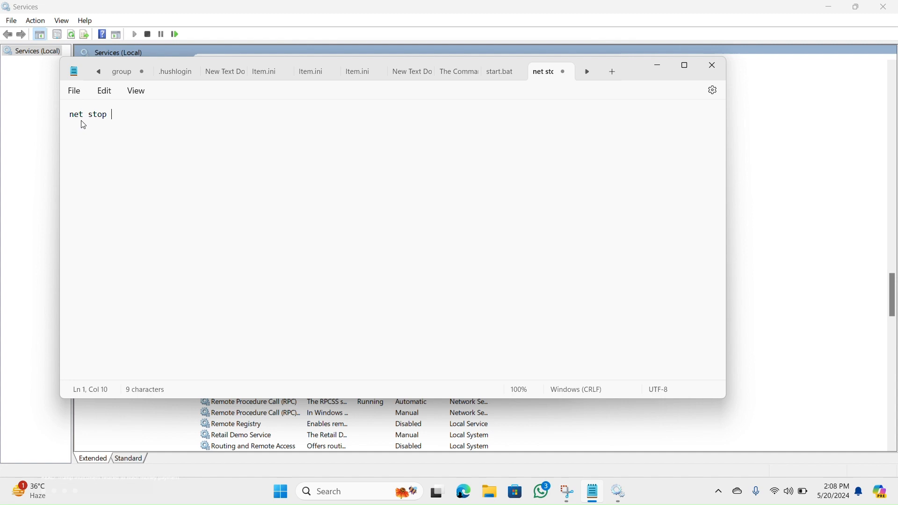
{"action": "type", "text": "sopp"}
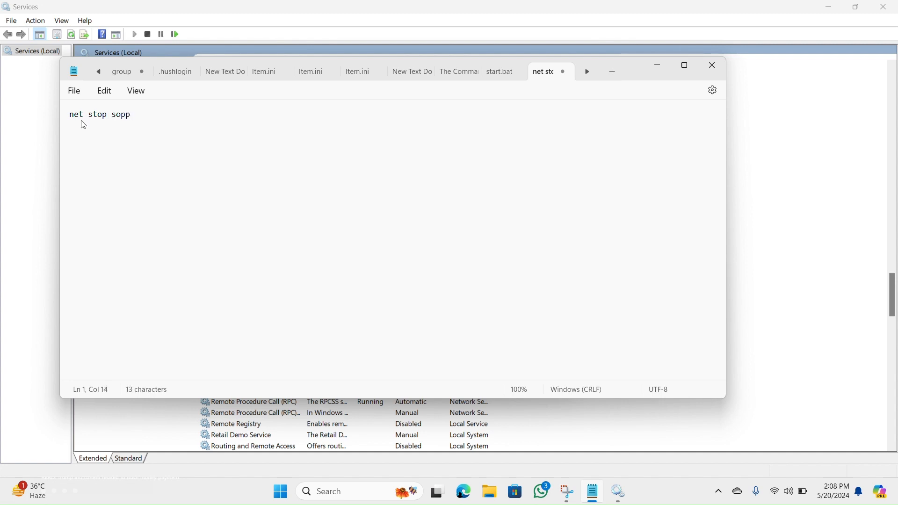
{"action": "key", "text": "backspace"}
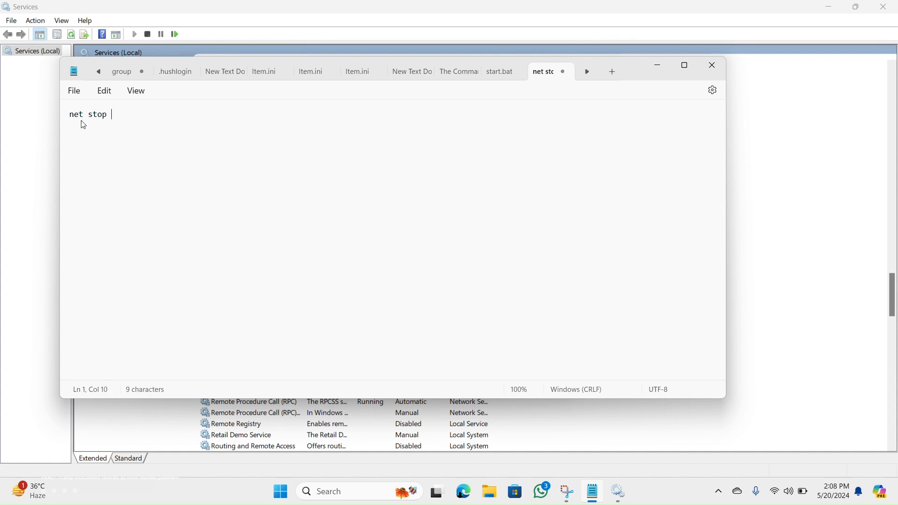
{"action": "type", "text": "Spooler"}
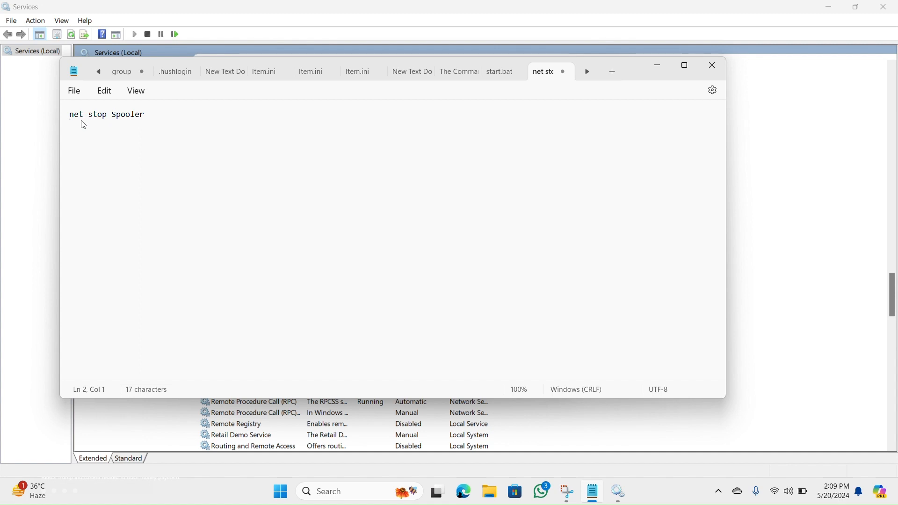
{"action": "type", "text": "pause"}
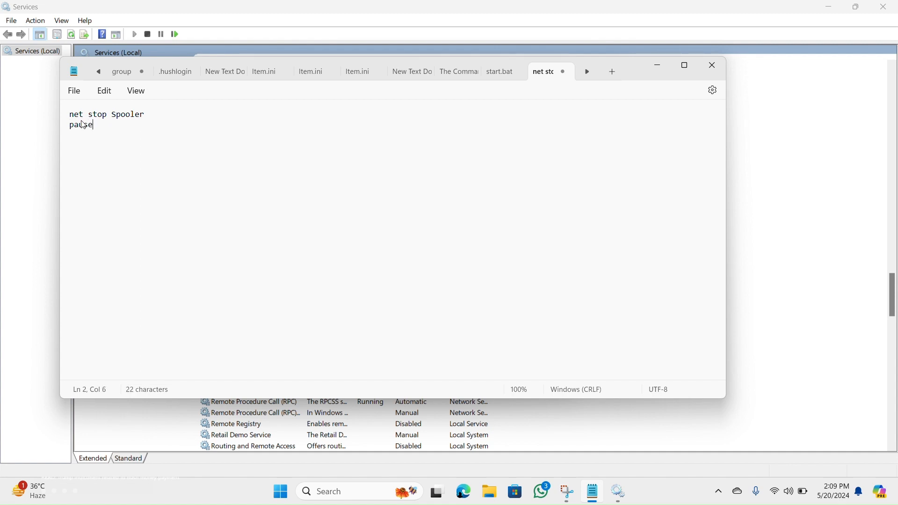
{"action": "mouse_move", "coordinate": [33, 136]}
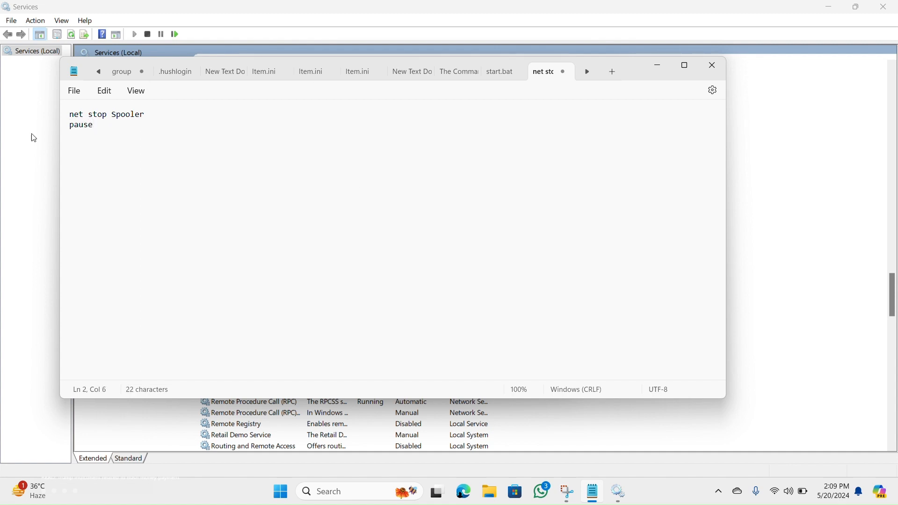
Save the stop script as stop.bat on drive D.
{"action": "left_click", "coordinate": [73, 90]}
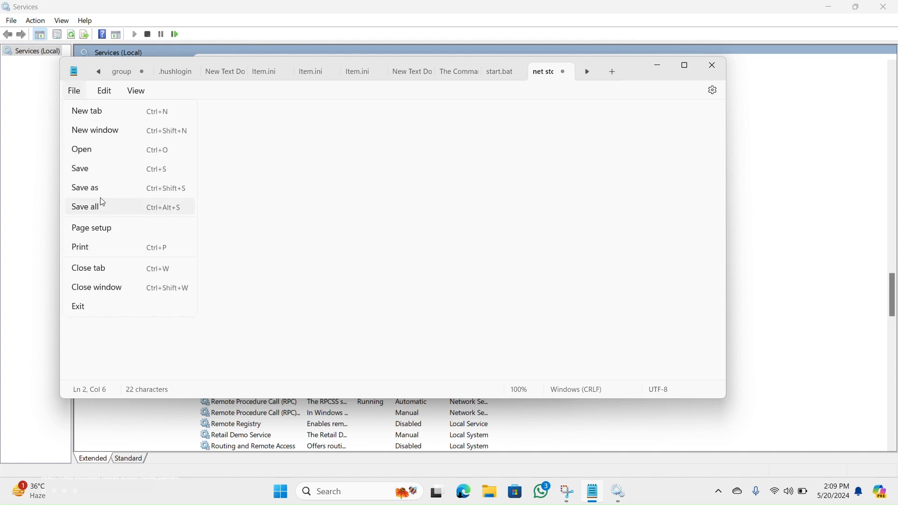
{"action": "left_click", "coordinate": [85, 187]}
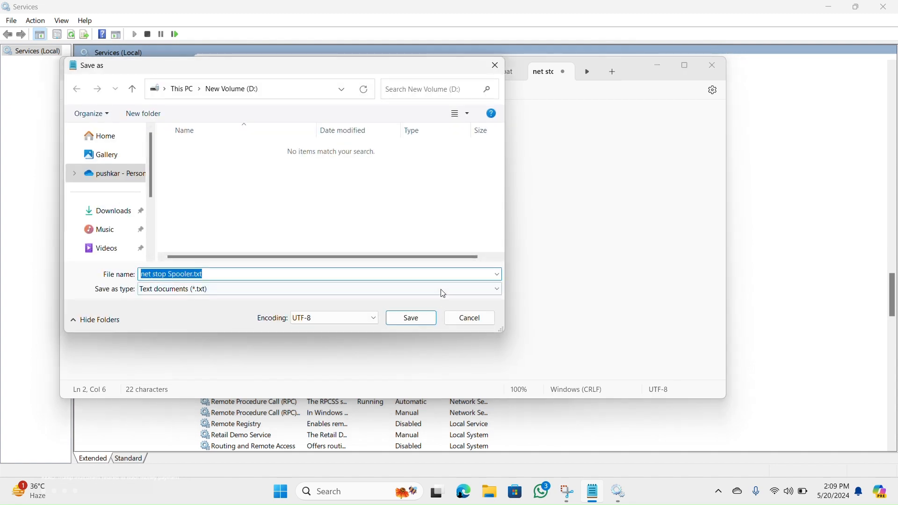
{"action": "mouse_move", "coordinate": [224, 100]}
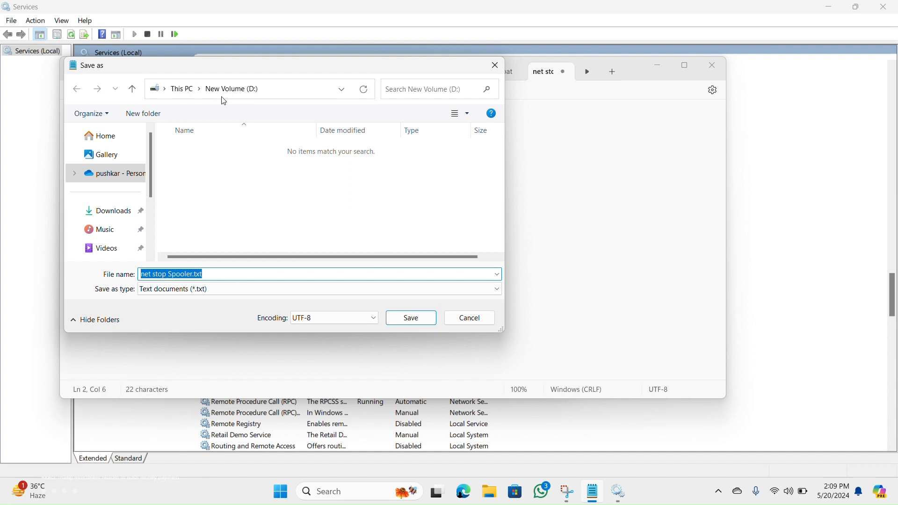
{"action": "left_click", "coordinate": [229, 274]}
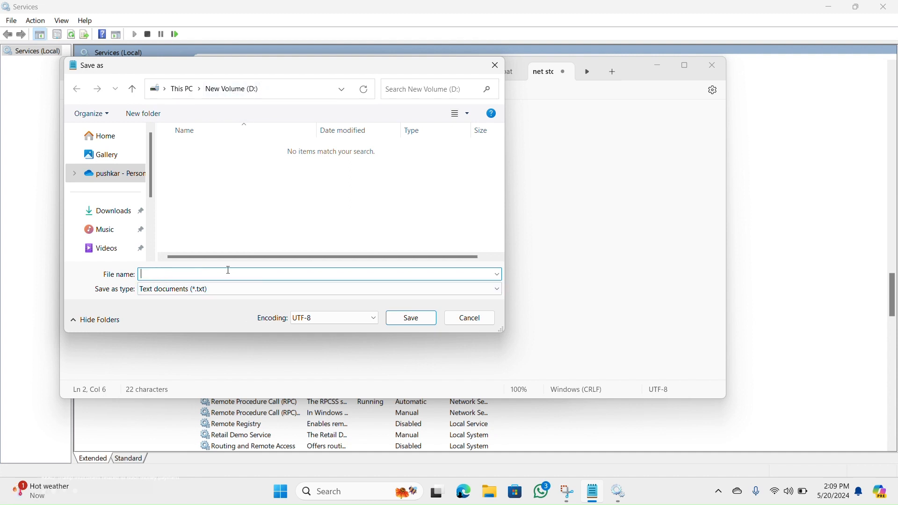
{"action": "type", "text": "stop."}
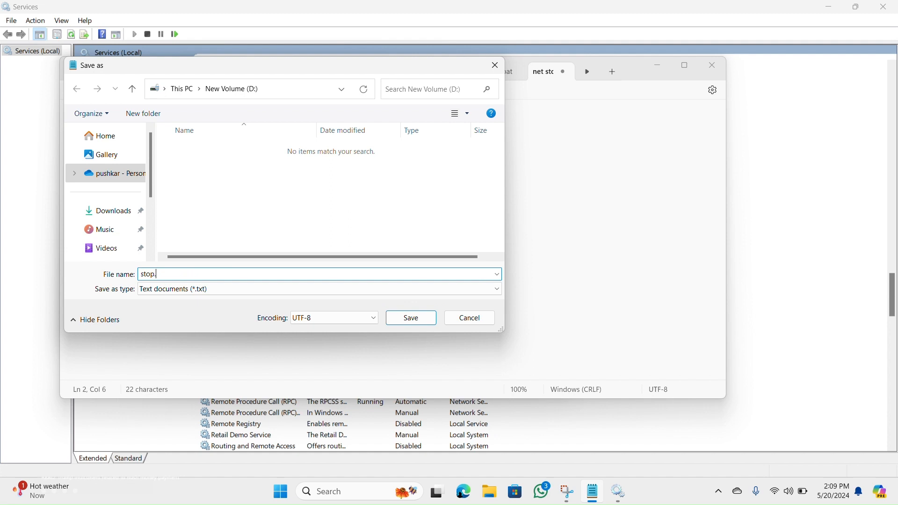
{"action": "type", "text": "bat"}
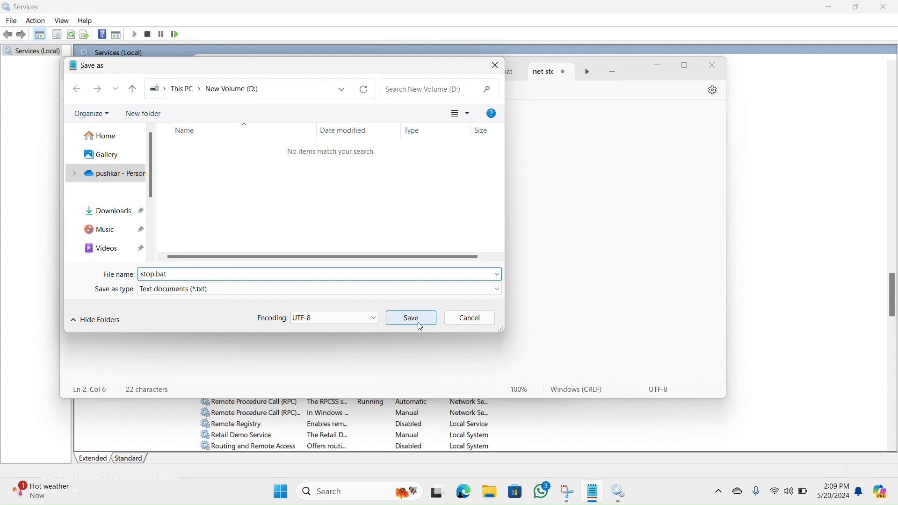
{"action": "left_click", "coordinate": [410, 318]}
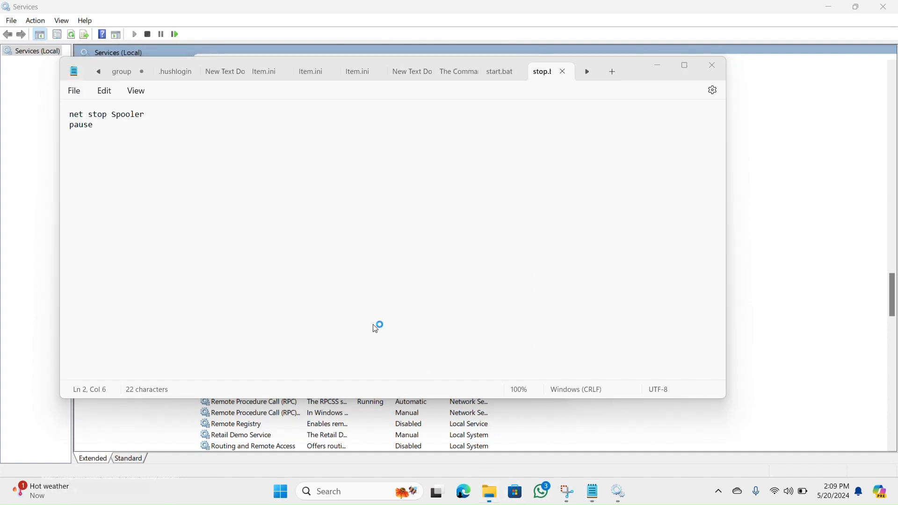
Browse drive D in File Explorer to confirm start.bat and stop.bat, and close Notepad.
{"action": "left_click", "coordinate": [489, 491]}
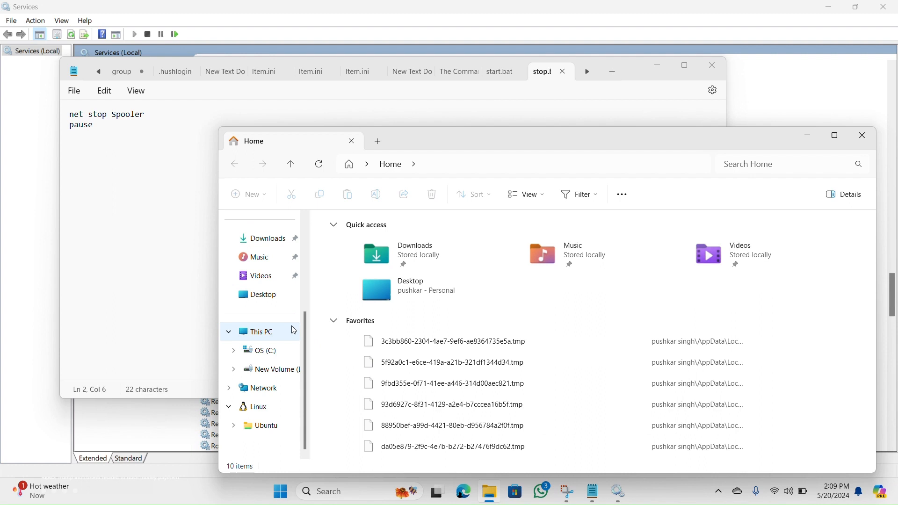
{"action": "left_click", "coordinate": [261, 331]}
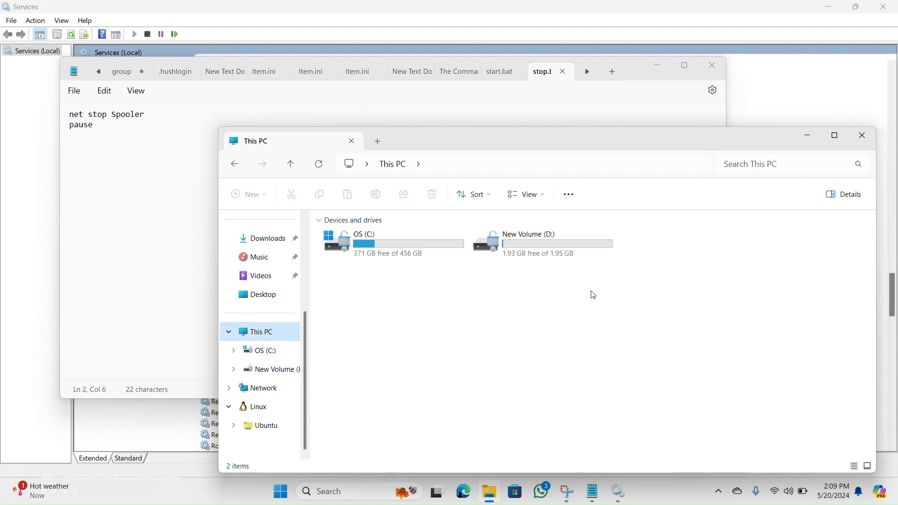
{"action": "double_click", "coordinate": [527, 241]}
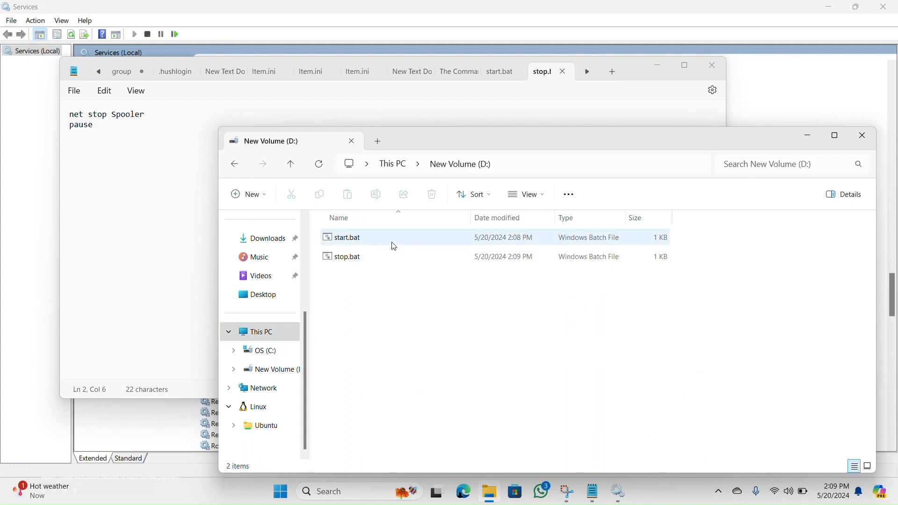
{"action": "left_click", "coordinate": [346, 257]}
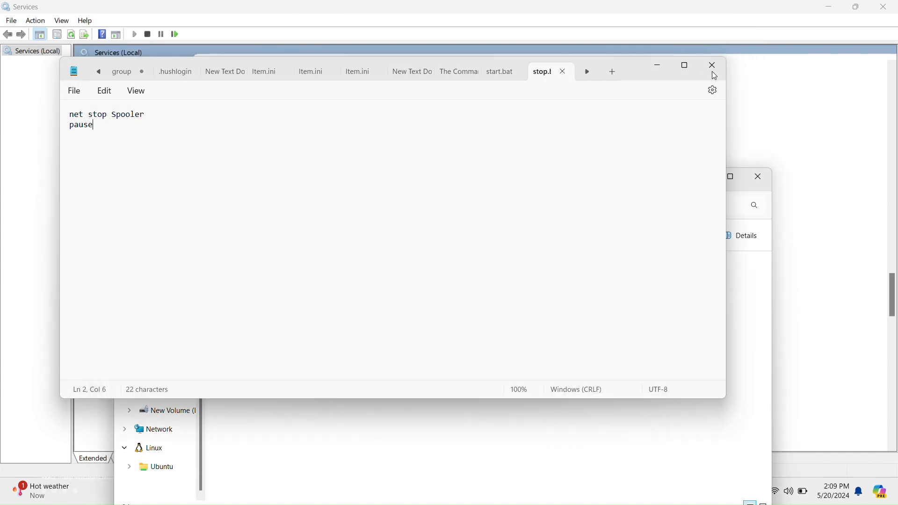
{"action": "left_click", "coordinate": [712, 65]}
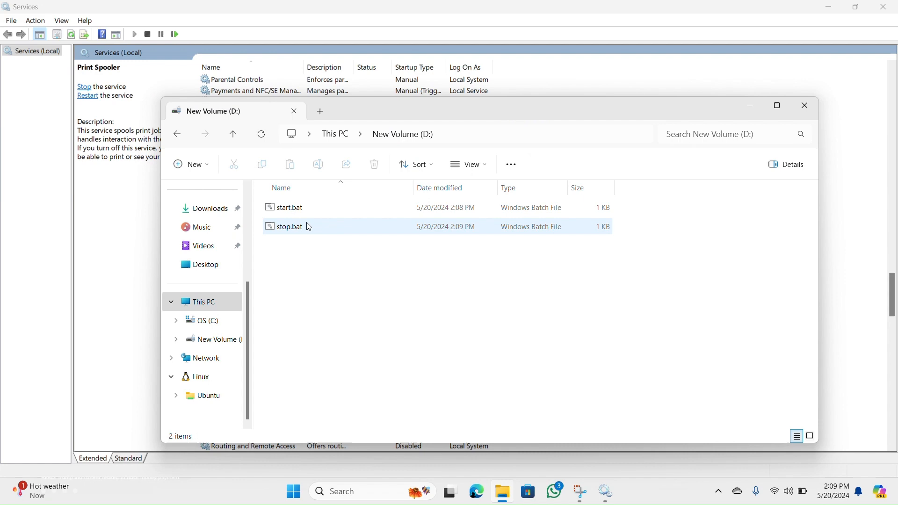
{"action": "mouse_move", "coordinate": [297, 208]}
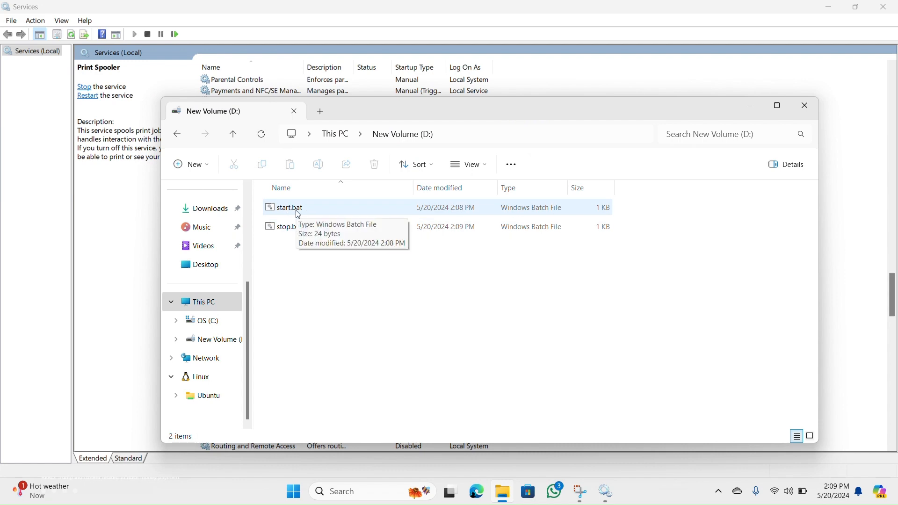
{"action": "mouse_move", "coordinate": [388, 169]}
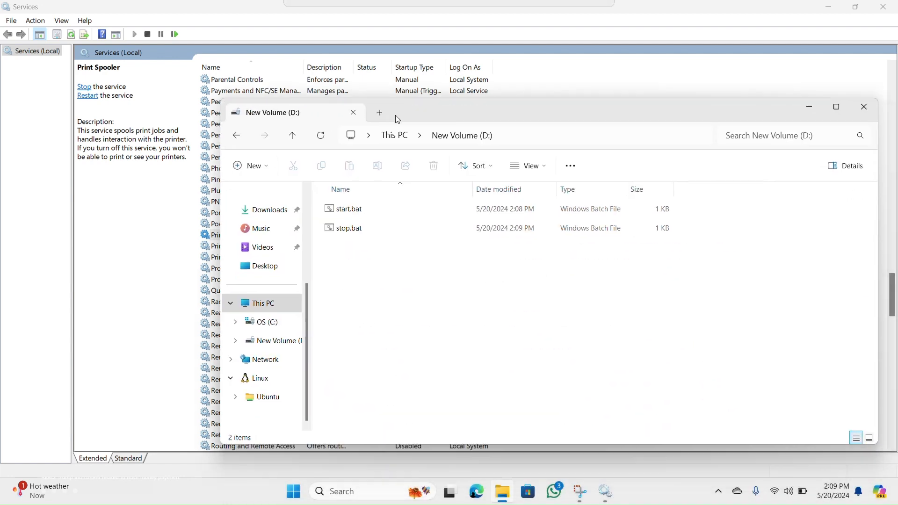
{"action": "left_click", "coordinate": [346, 227]}
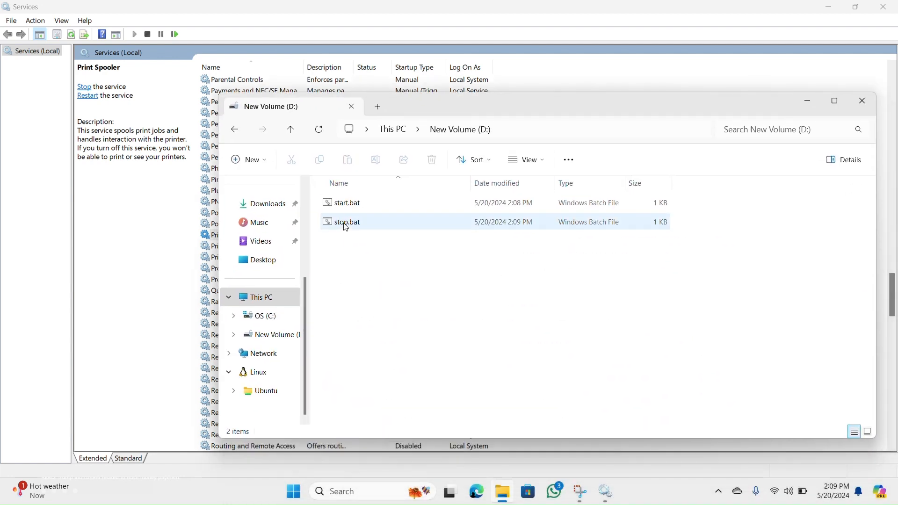
{"action": "mouse_move", "coordinate": [346, 223]}
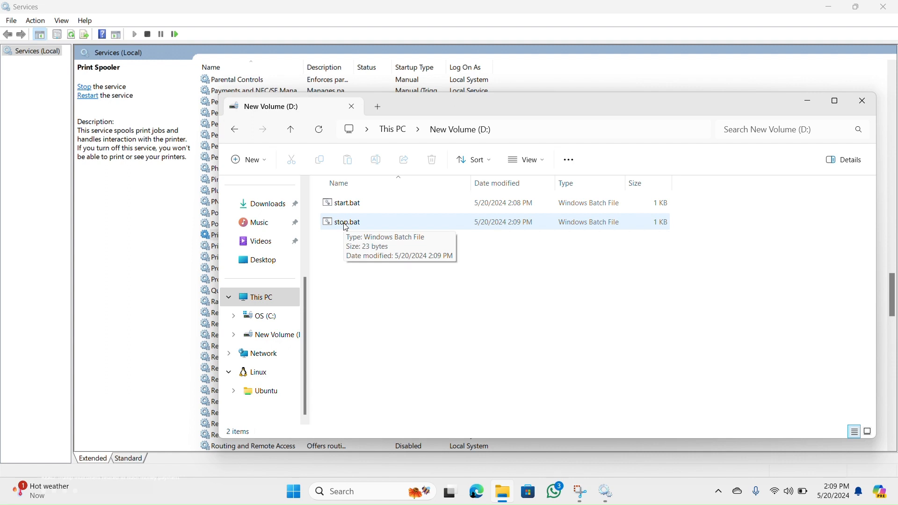
Run stop.bat as administrator so the Print Spooler service is stopped successfully.
{"action": "right_click", "coordinate": [346, 221]}
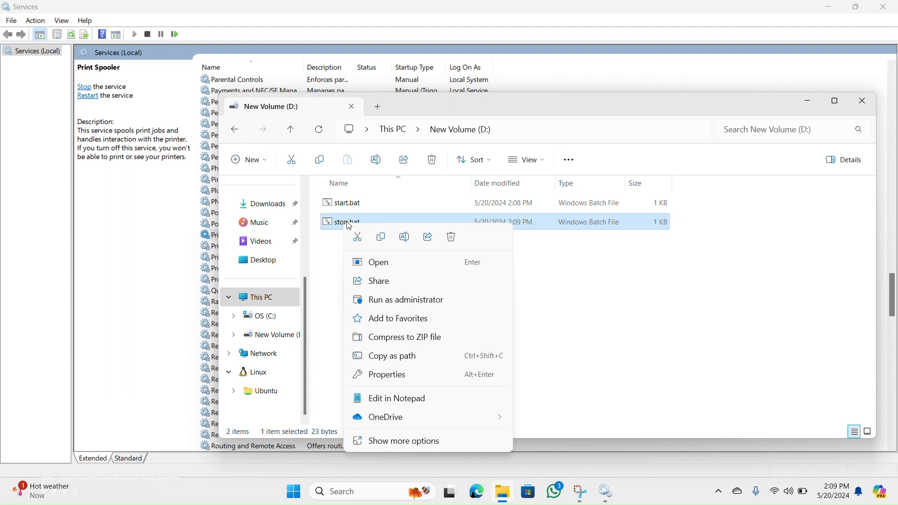
{"action": "left_click", "coordinate": [390, 337]}
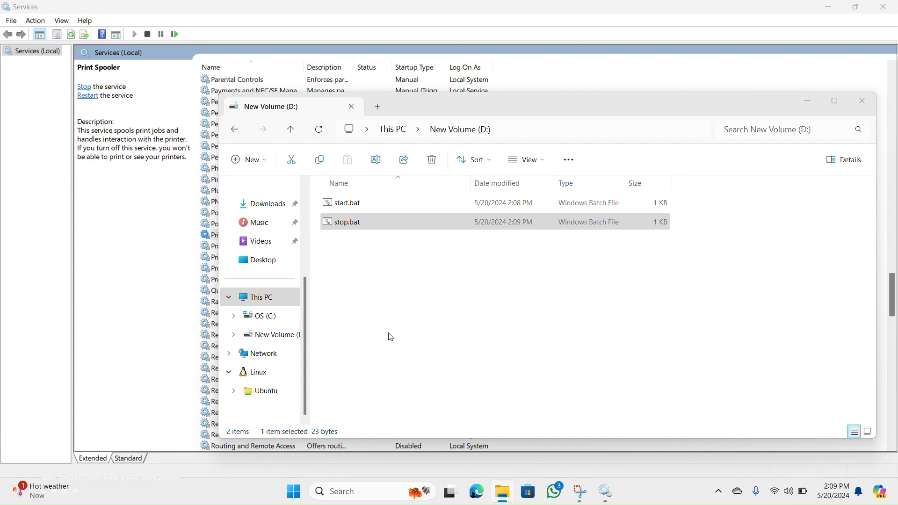
{"action": "double_click", "coordinate": [346, 221]}
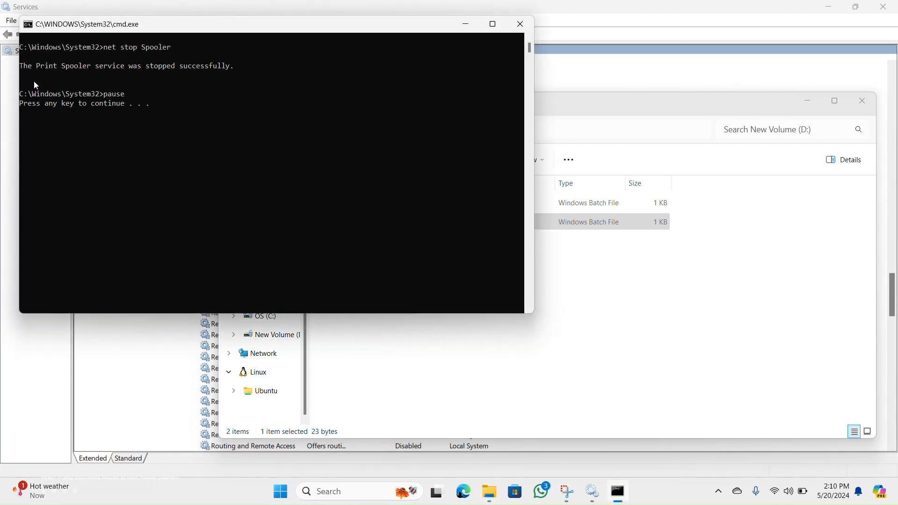
{"action": "mouse_move", "coordinate": [168, 79]}
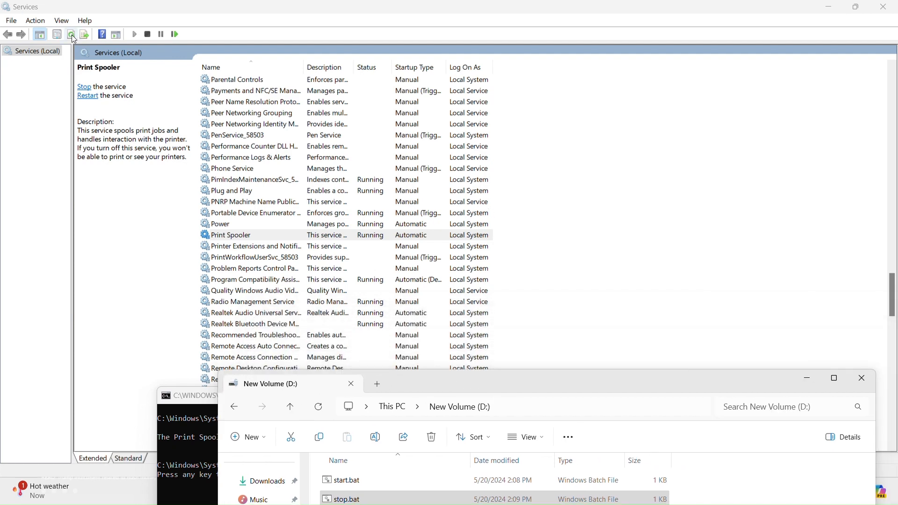
Refresh Services to confirm Print Spooler no longer shows Running.
{"action": "left_click", "coordinate": [83, 86]}
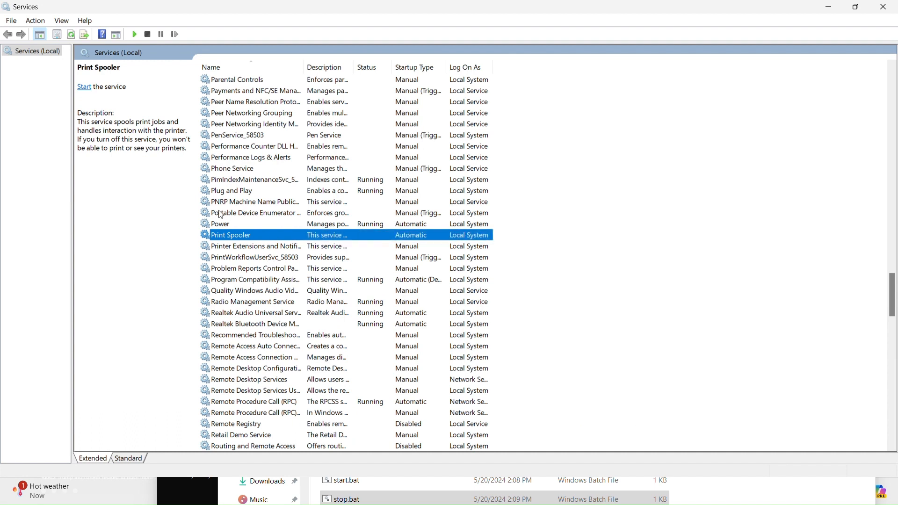
{"action": "mouse_move", "coordinate": [366, 235]}
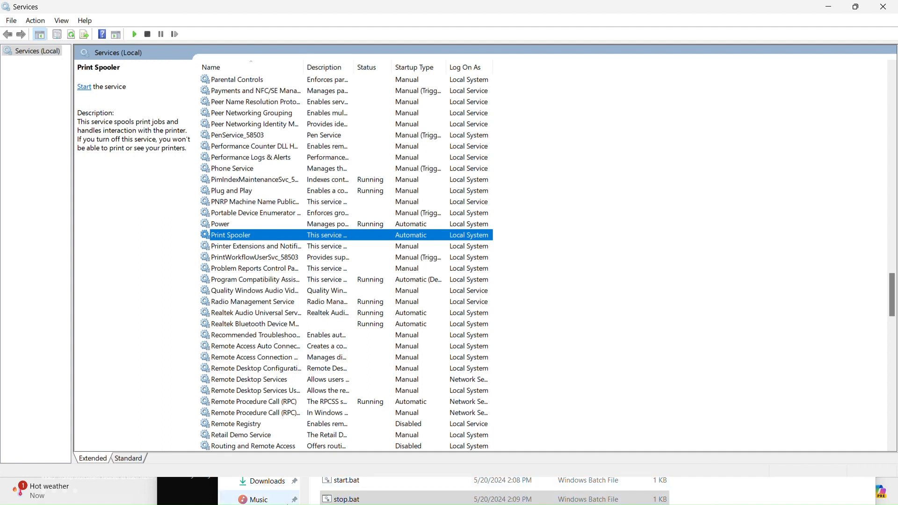
{"action": "mouse_move", "coordinate": [760, 480]}
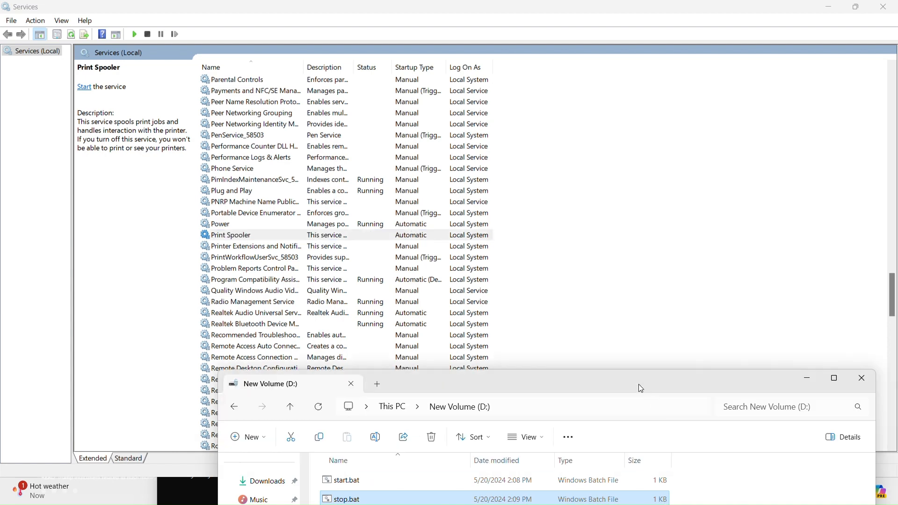
Run start.bat as administrator so the Print Spooler service is started successfully.
{"action": "double_click", "coordinate": [346, 499]}
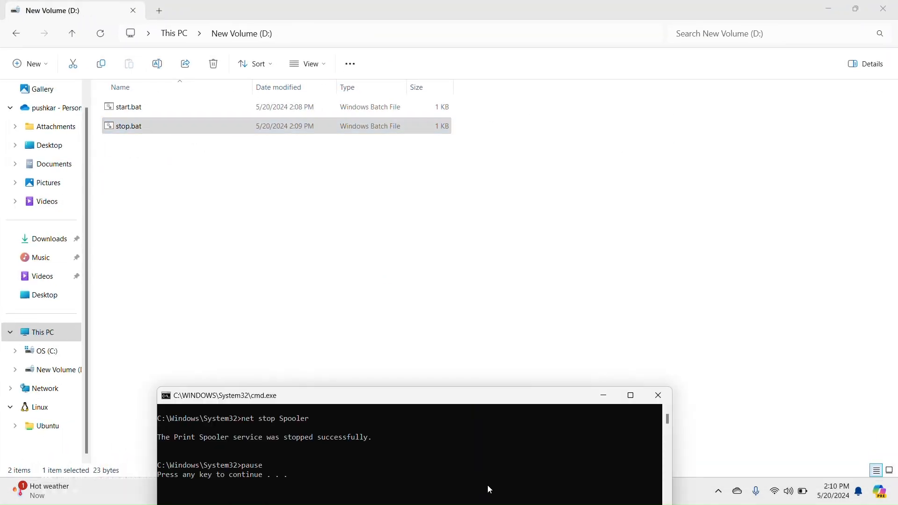
{"action": "left_click", "coordinate": [658, 395]}
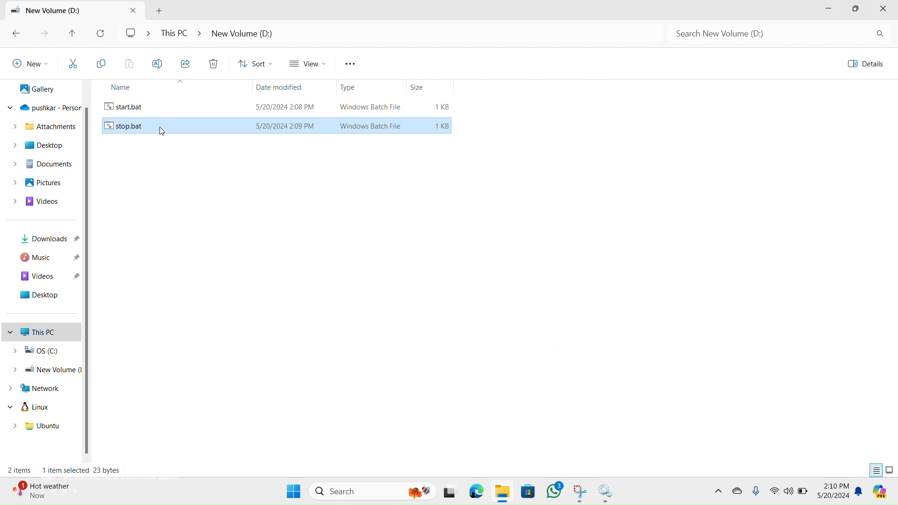
{"action": "left_click", "coordinate": [128, 107]}
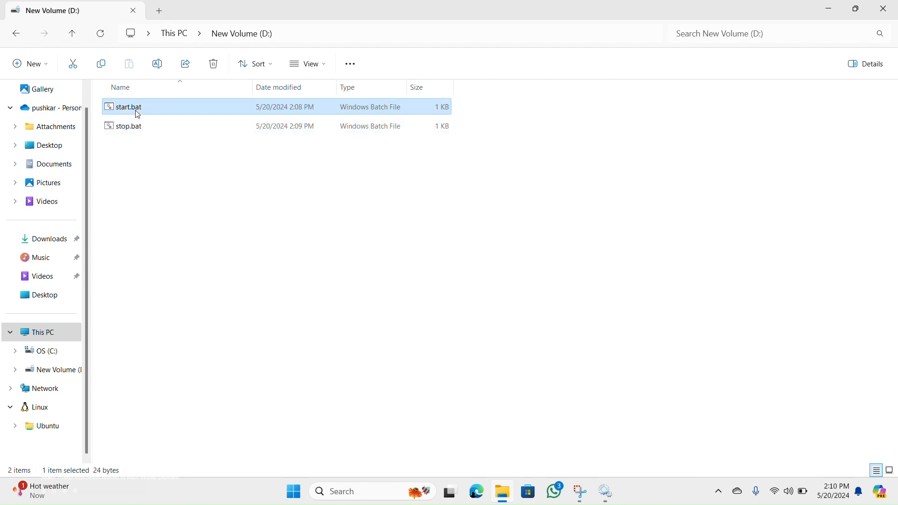
{"action": "right_click", "coordinate": [128, 107]}
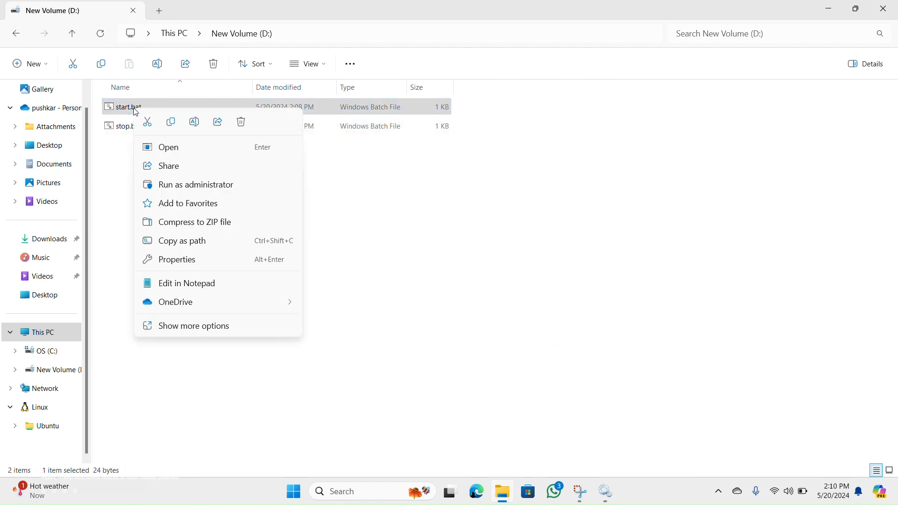
{"action": "left_click", "coordinate": [208, 203]}
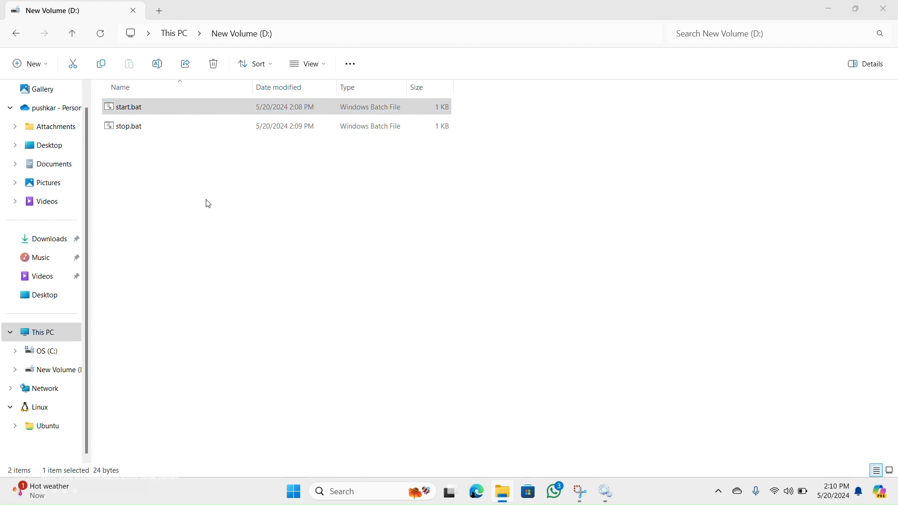
{"action": "double_click", "coordinate": [128, 107]}
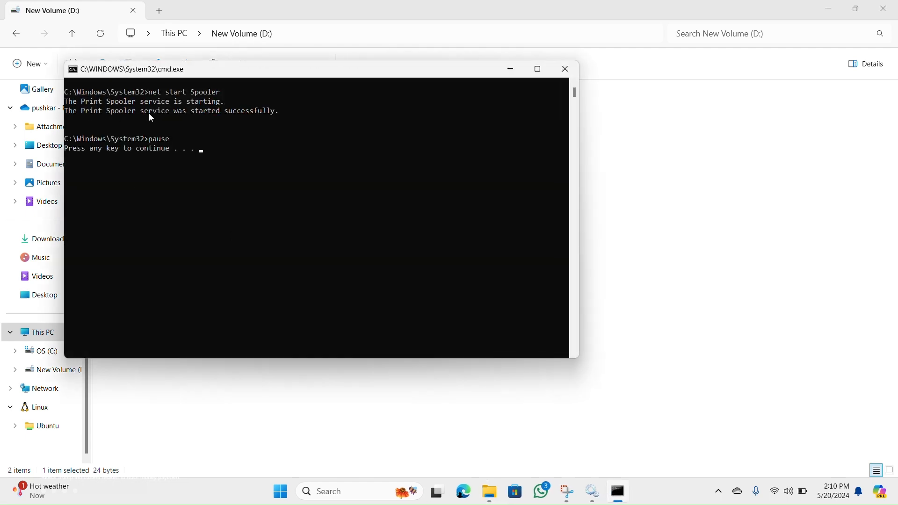
{"action": "mouse_move", "coordinate": [174, 134]}
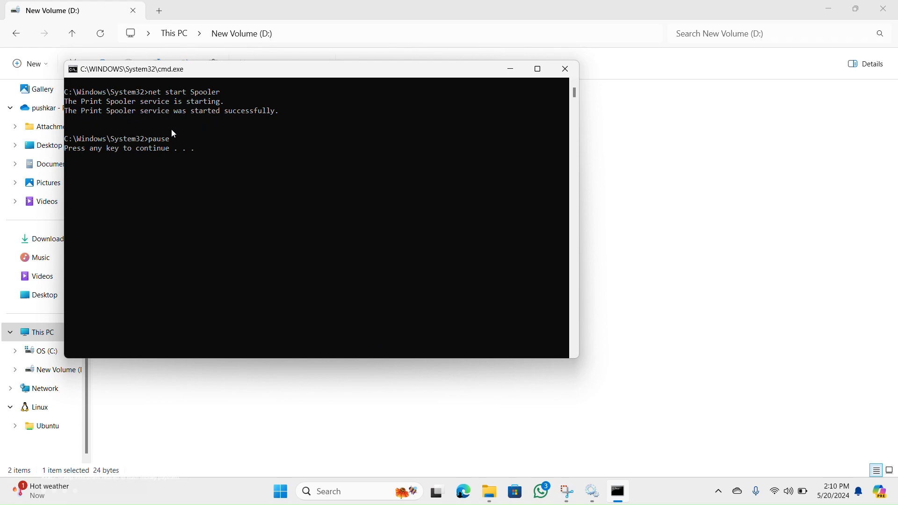
{"action": "mouse_move", "coordinate": [494, 94]}
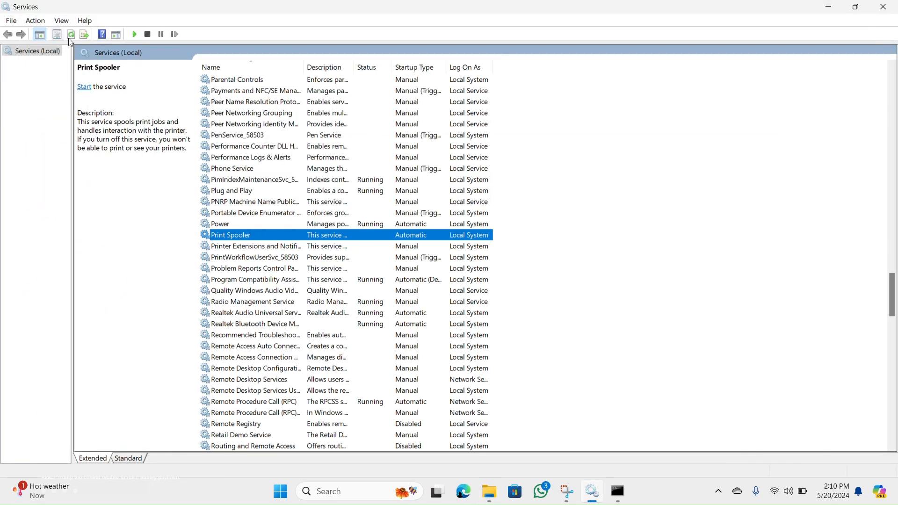
Refresh Services to confirm Print Spooler is listed as Running again.
{"action": "left_click", "coordinate": [83, 86]}
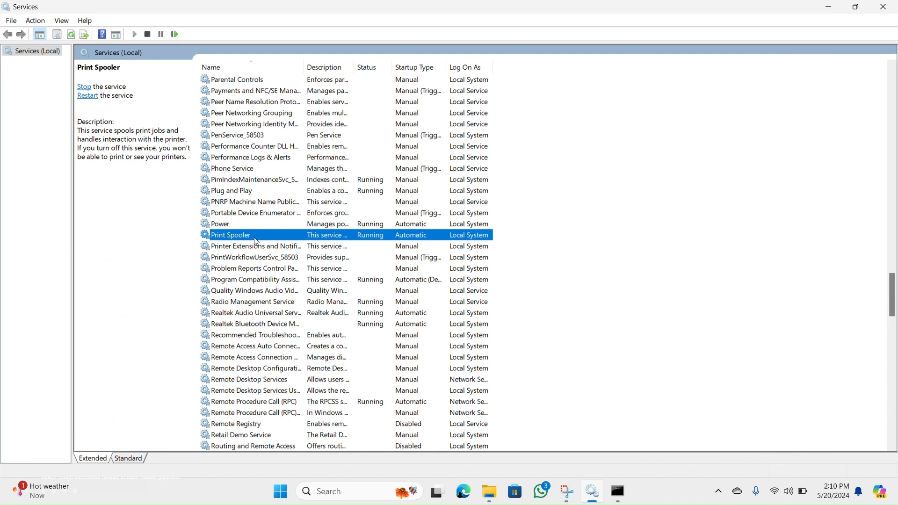
{"action": "mouse_move", "coordinate": [376, 240]}
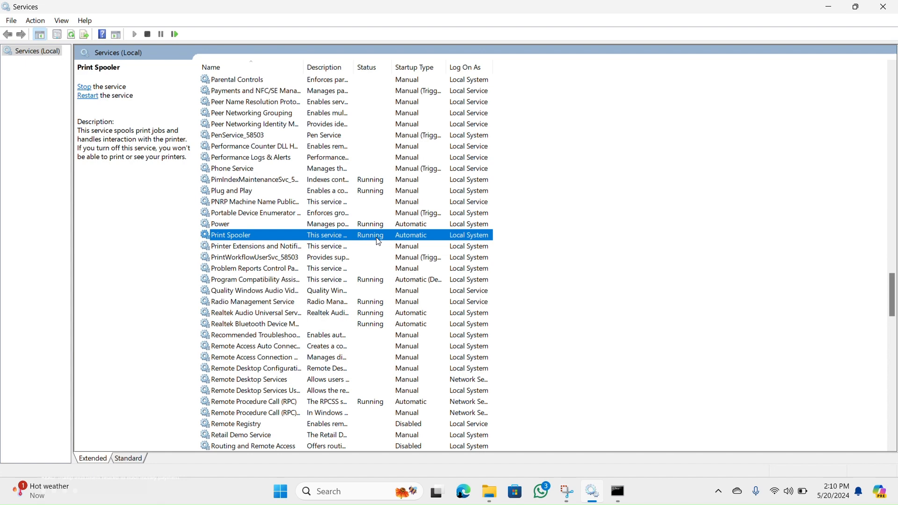
{"action": "scroll", "scroll_direction": "down", "scroll_amount": 3}
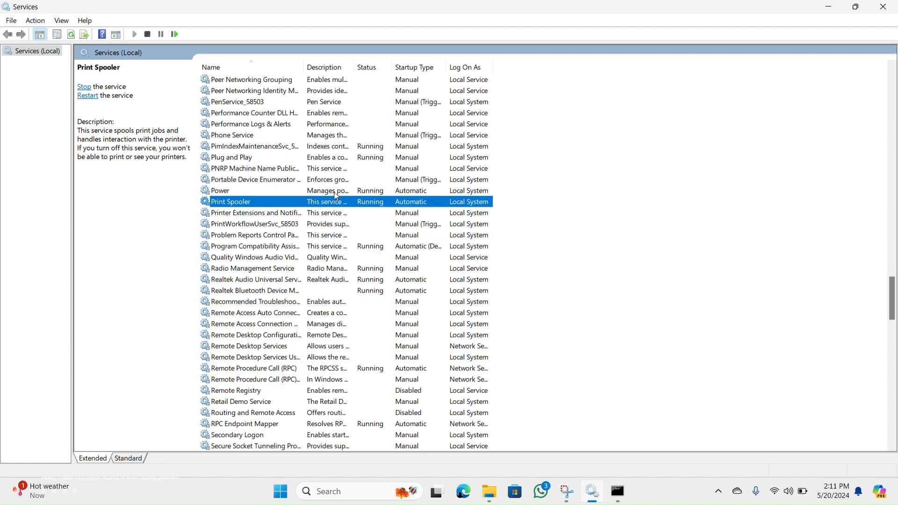
{"action": "scroll", "scroll_direction": "down", "scroll_amount": 3}
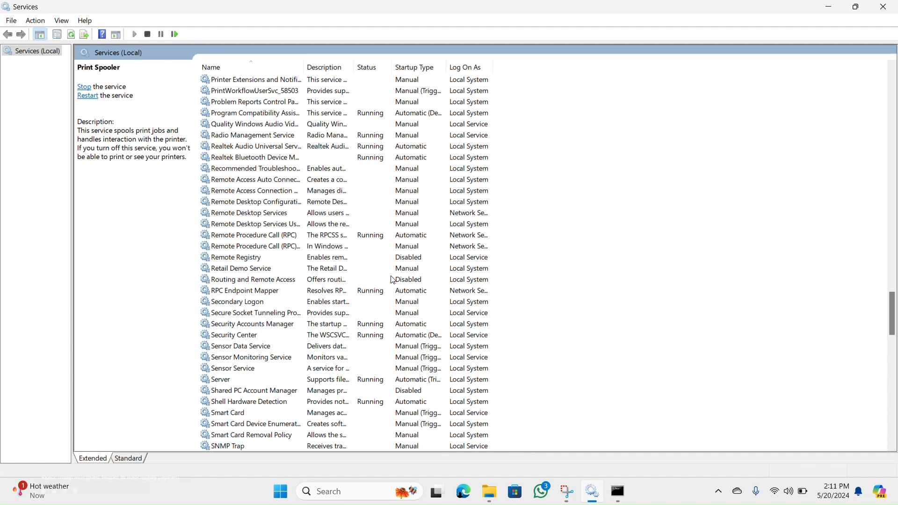